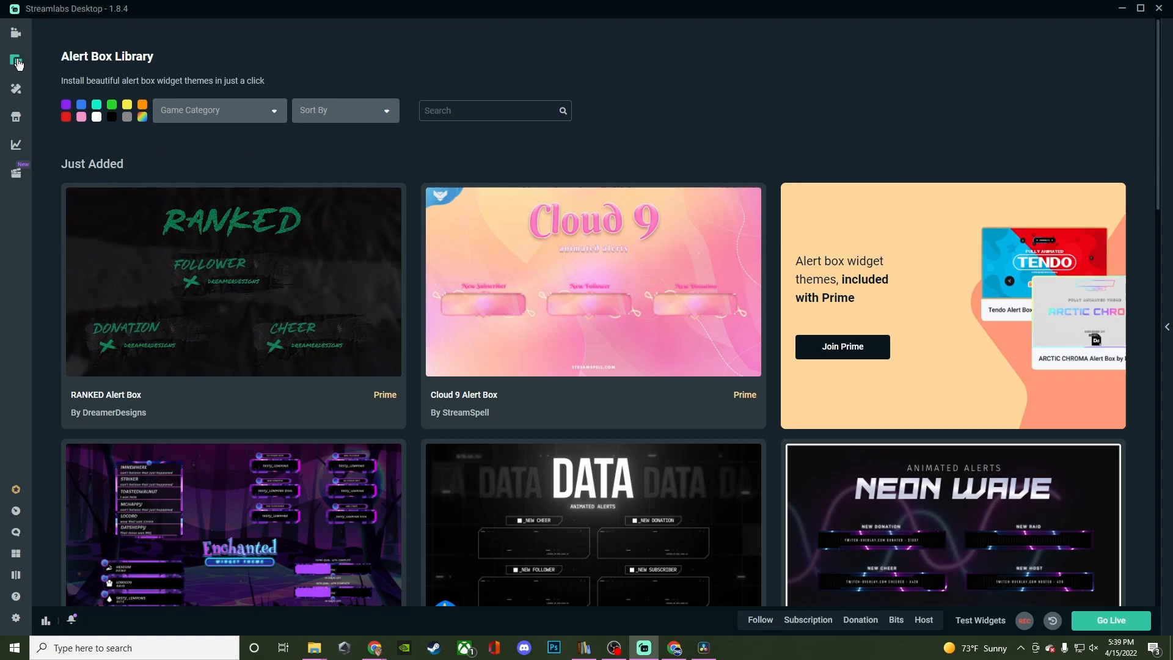
mouse_move(17, 60)
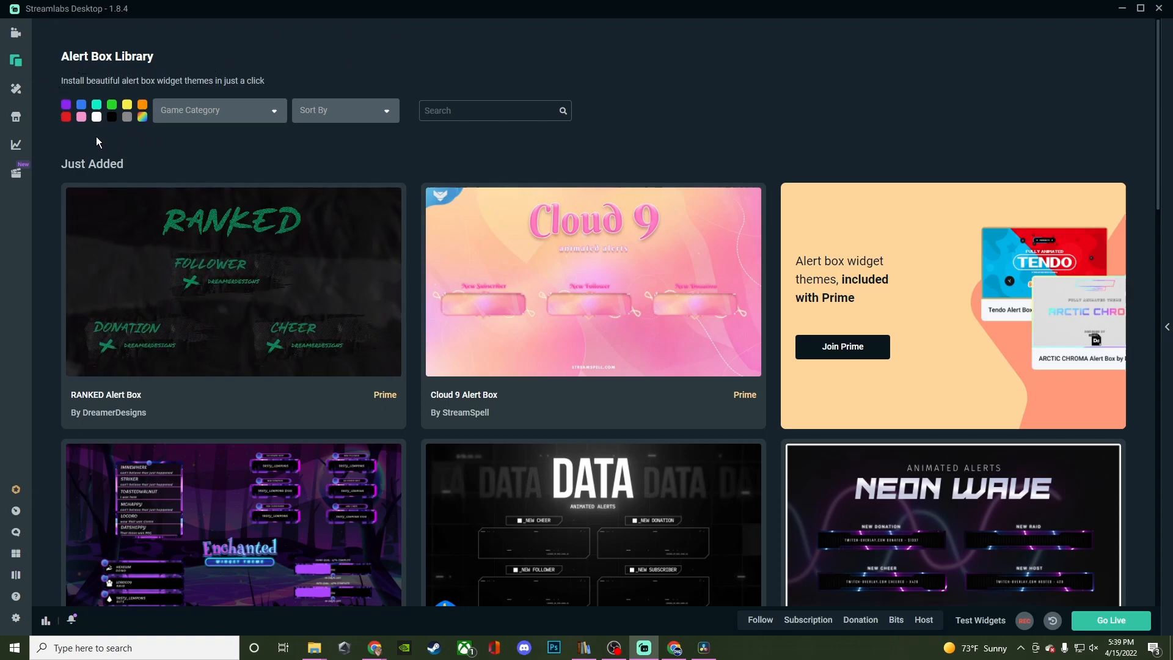
Filter the alert box library by colour and Action category, check sorting, and browse results
left_click(80, 104)
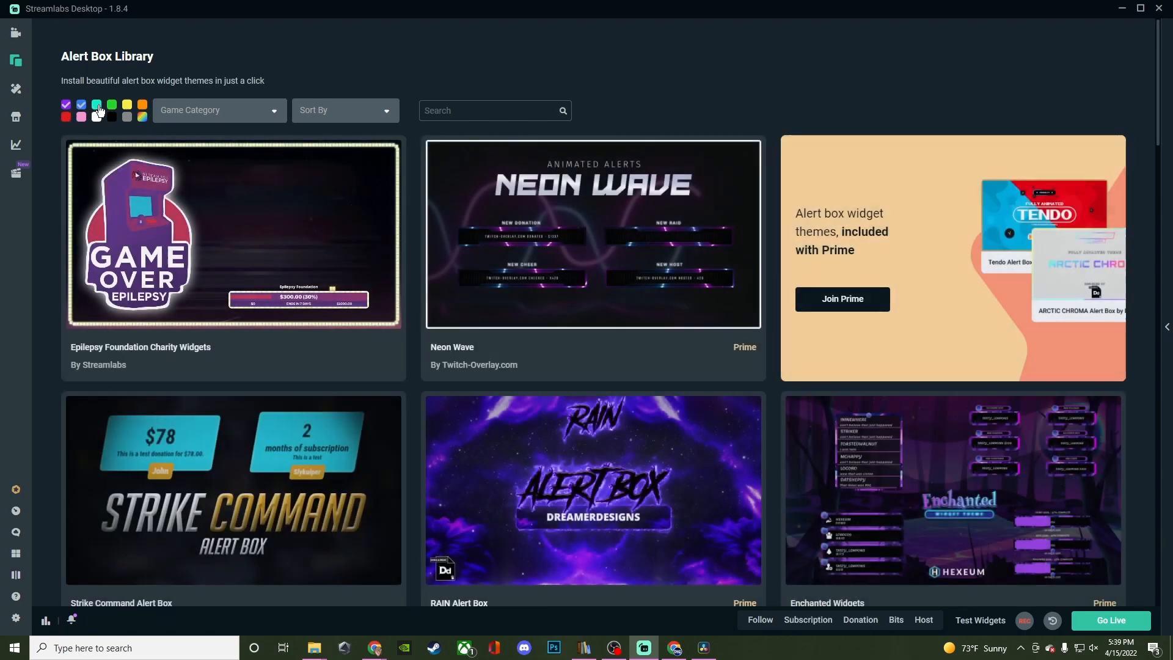
left_click(218, 110)
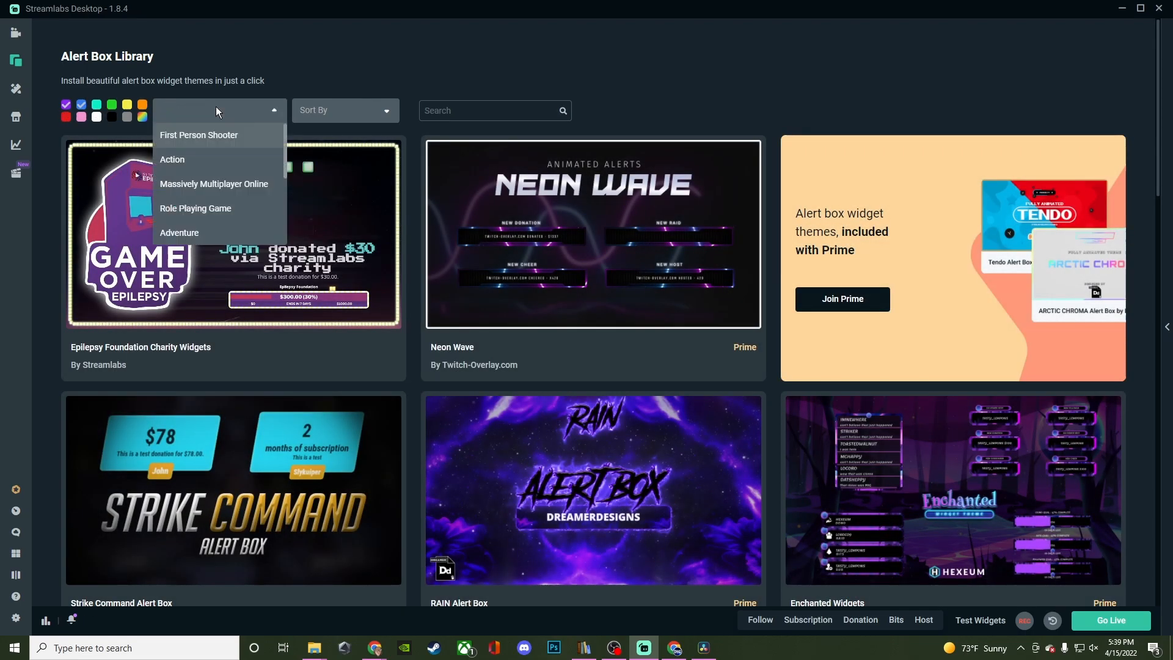
left_click(171, 159)
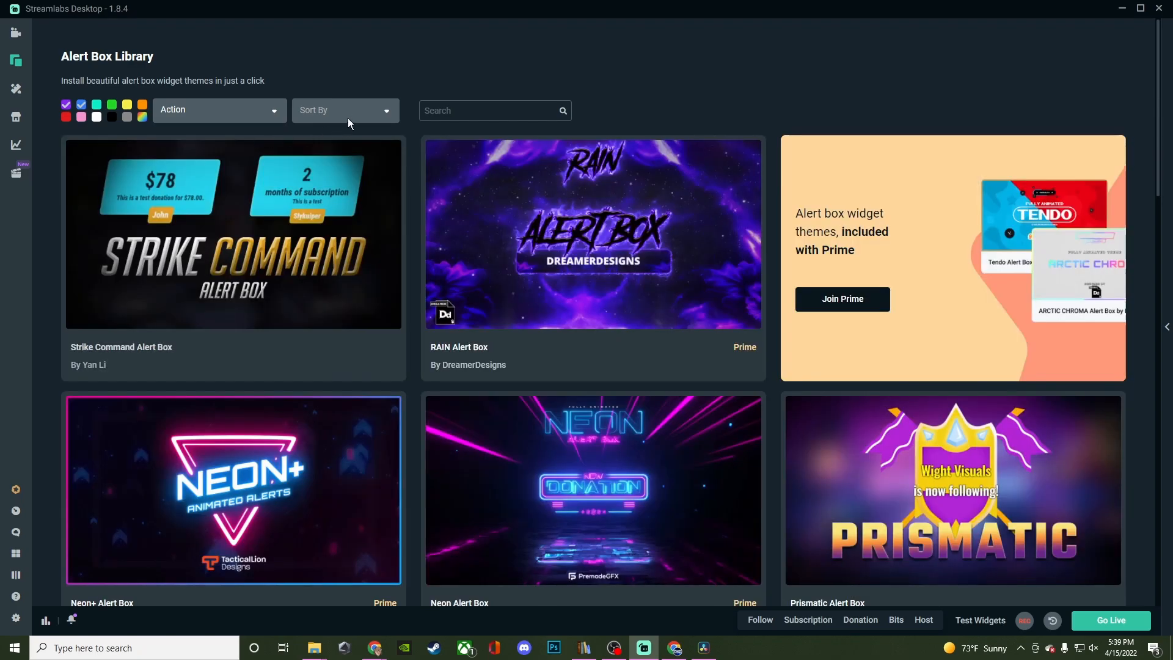
left_click(345, 110)
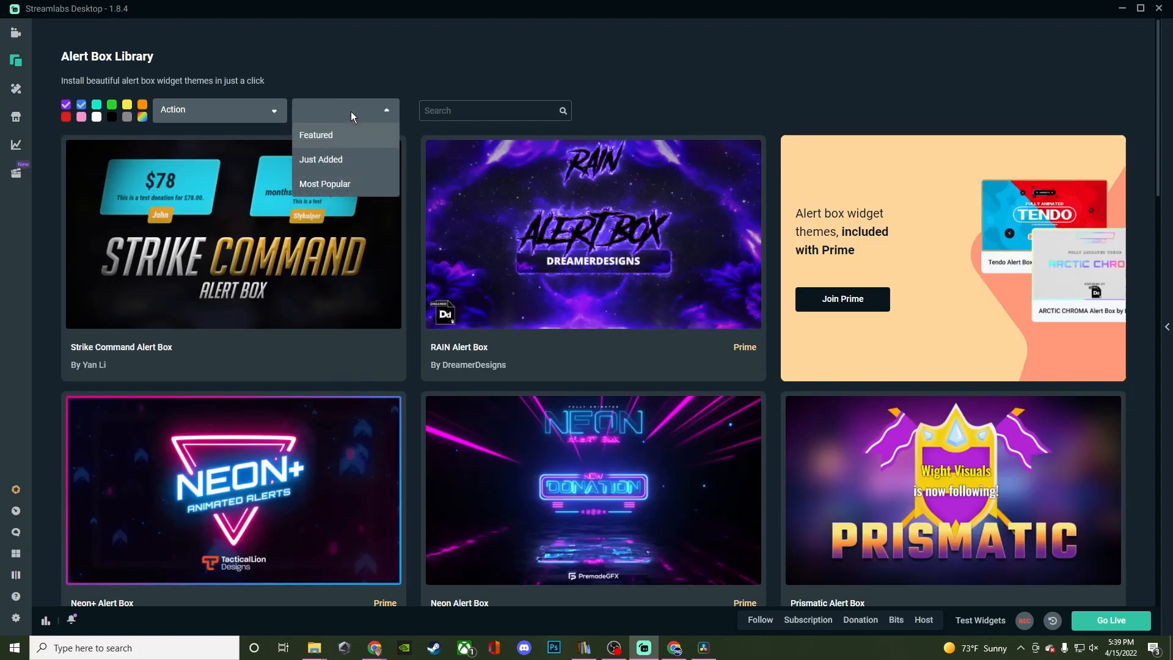
mouse_move(333, 82)
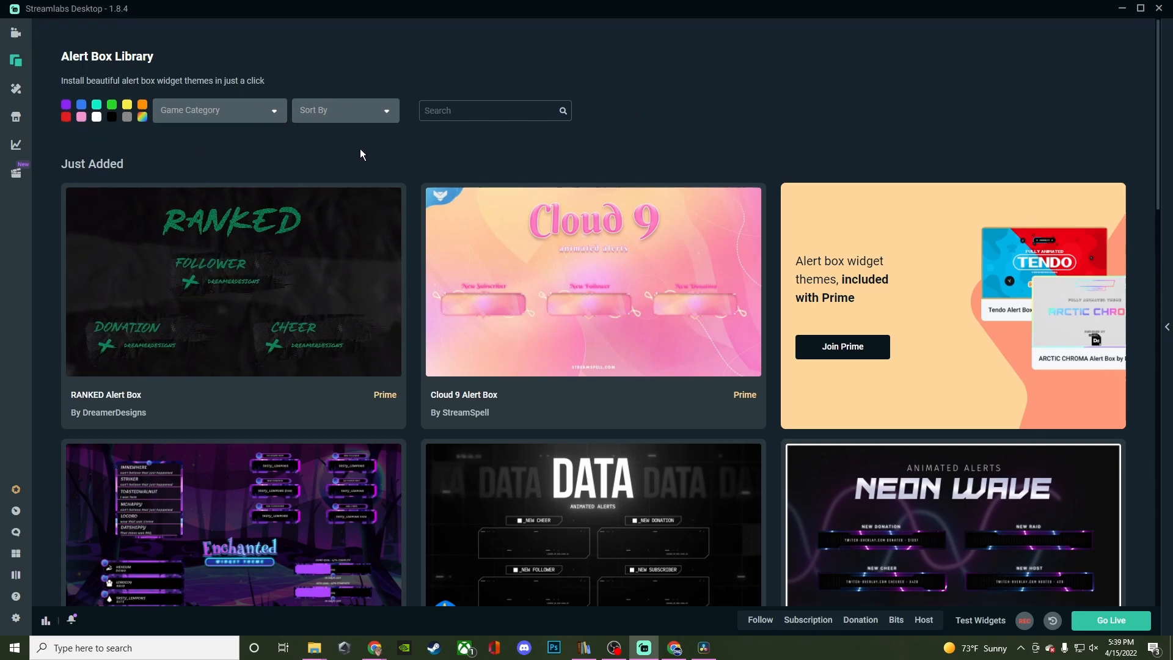
scroll("down", 3)
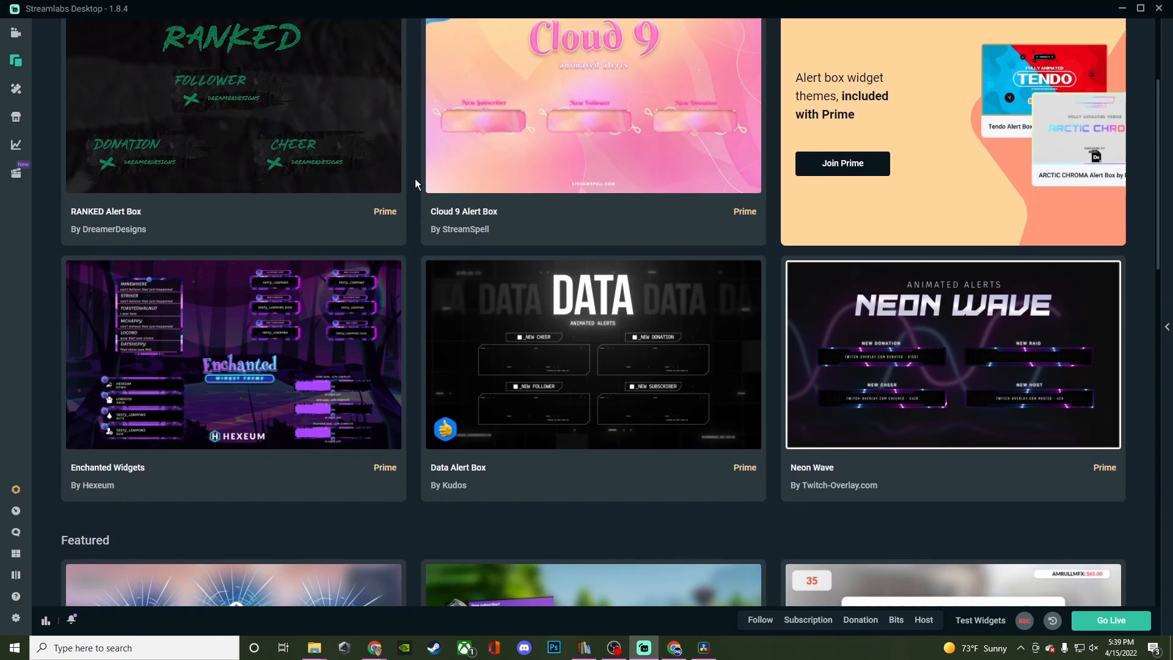
scroll("down", 3)
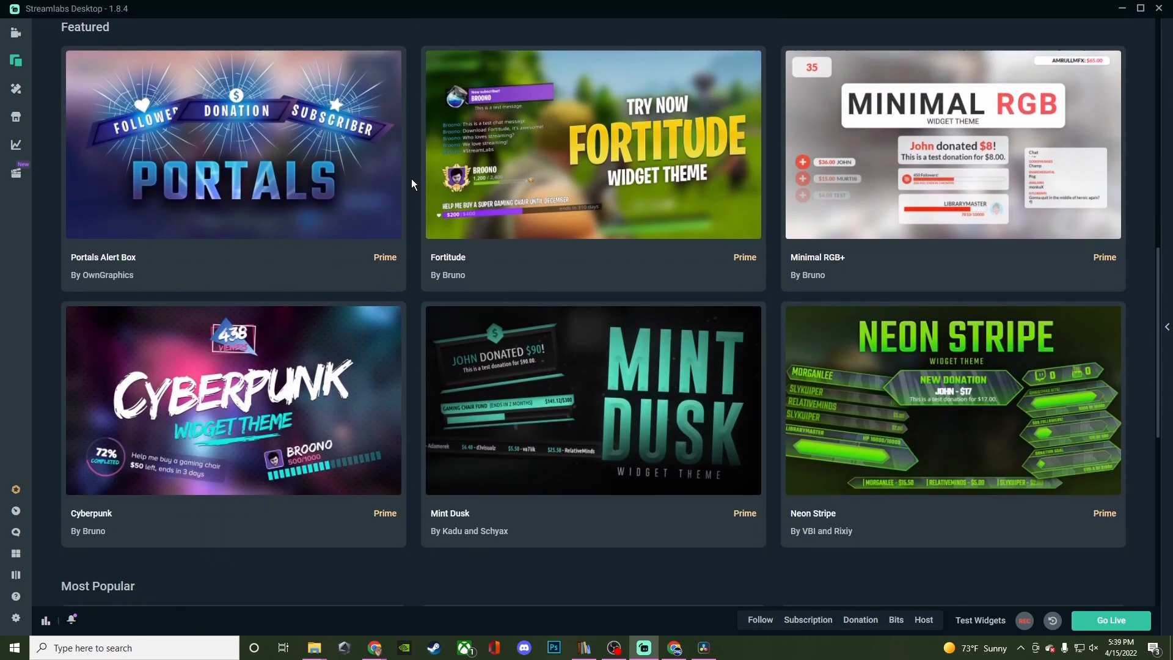
scroll("down", 3)
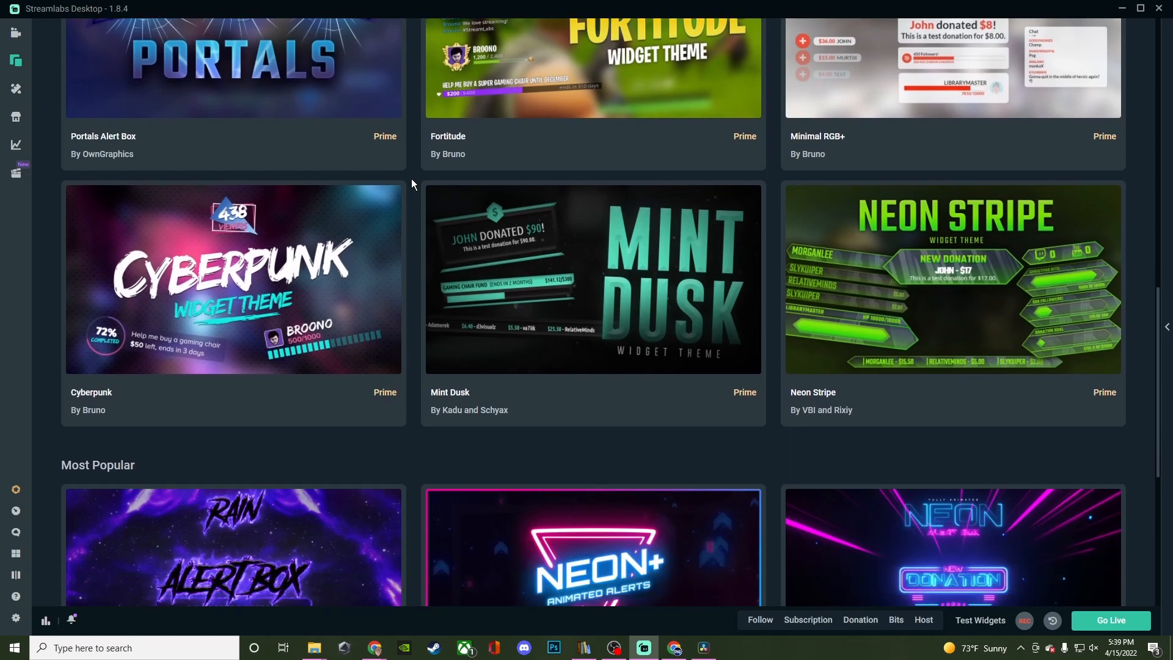
scroll("down", 3)
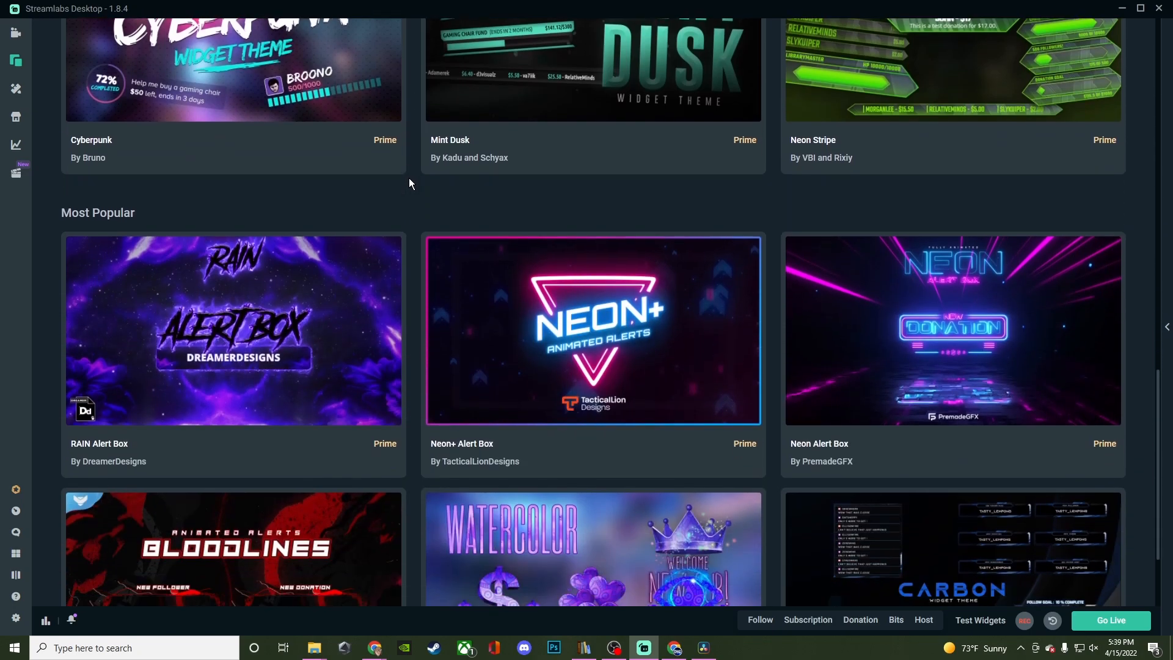
scroll("down", 3)
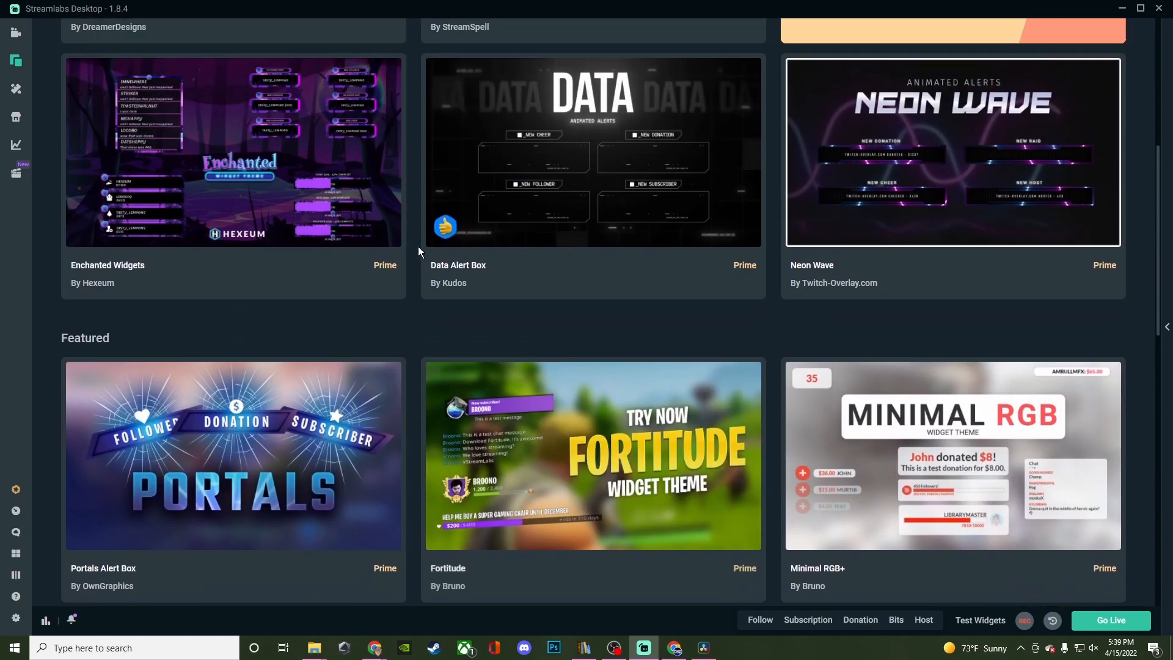
scroll("up", 3)
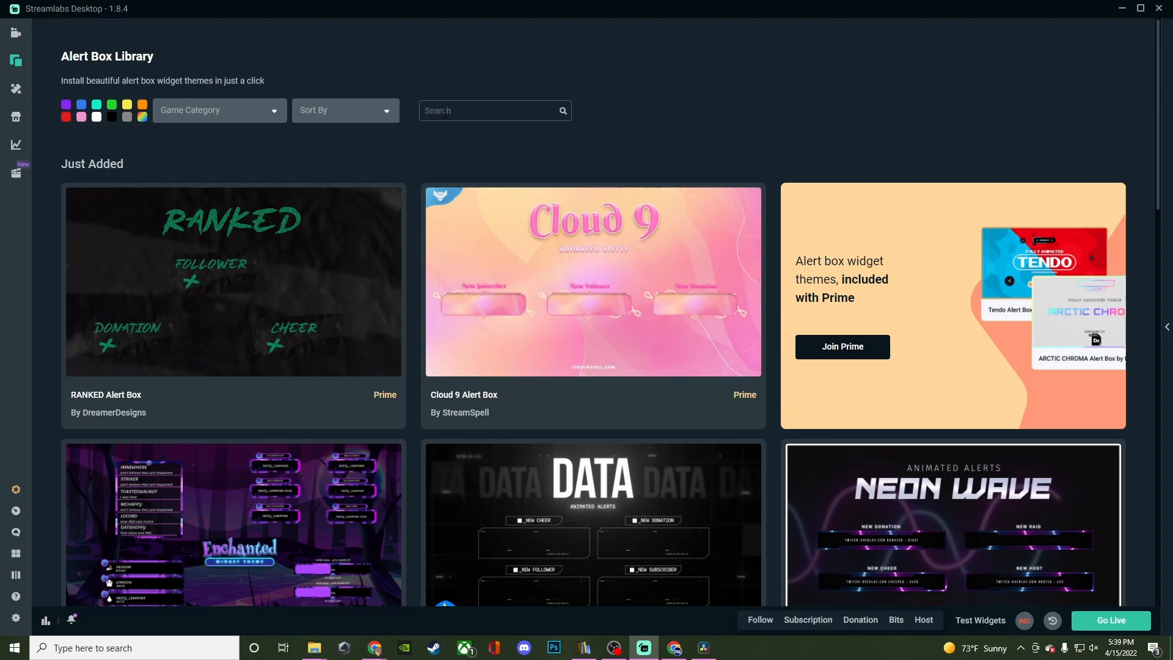
Search the library for 'free' and scroll down to the Facebook Gaming Triton Alert Box
type("free")
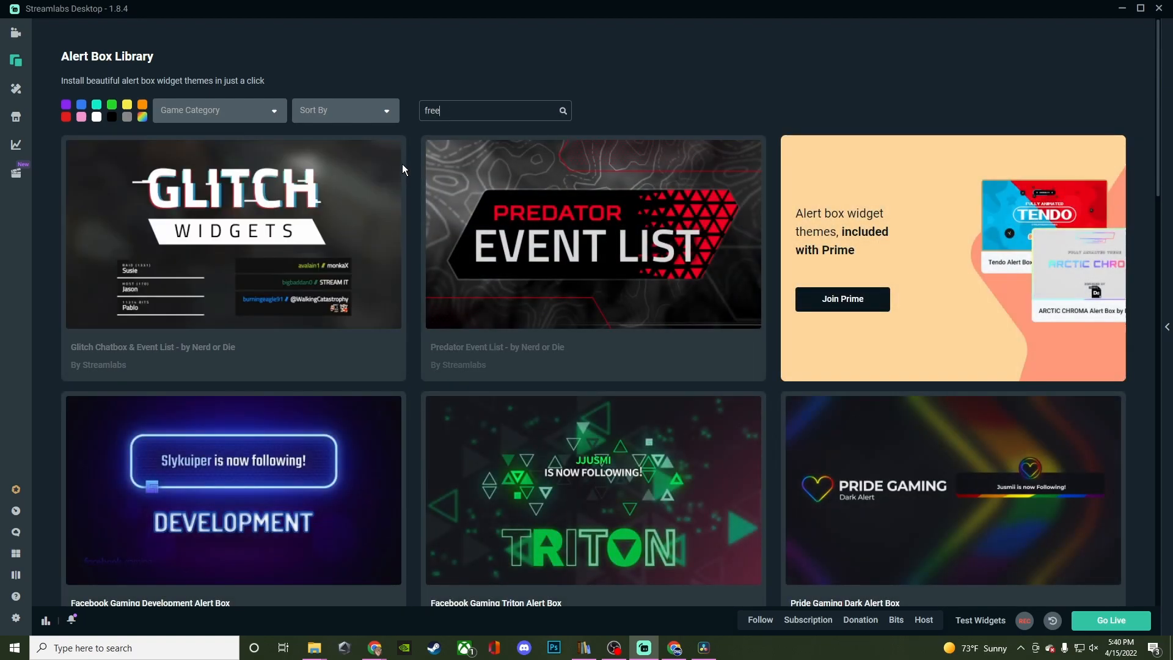
scroll("down", 3)
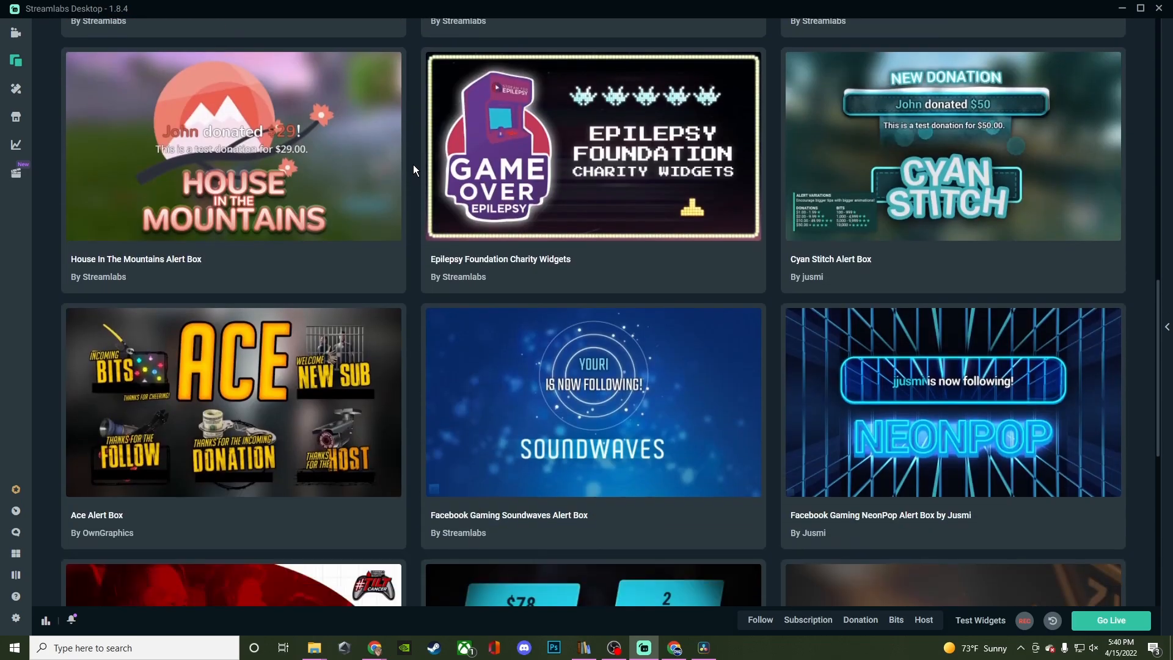
scroll("down", 3)
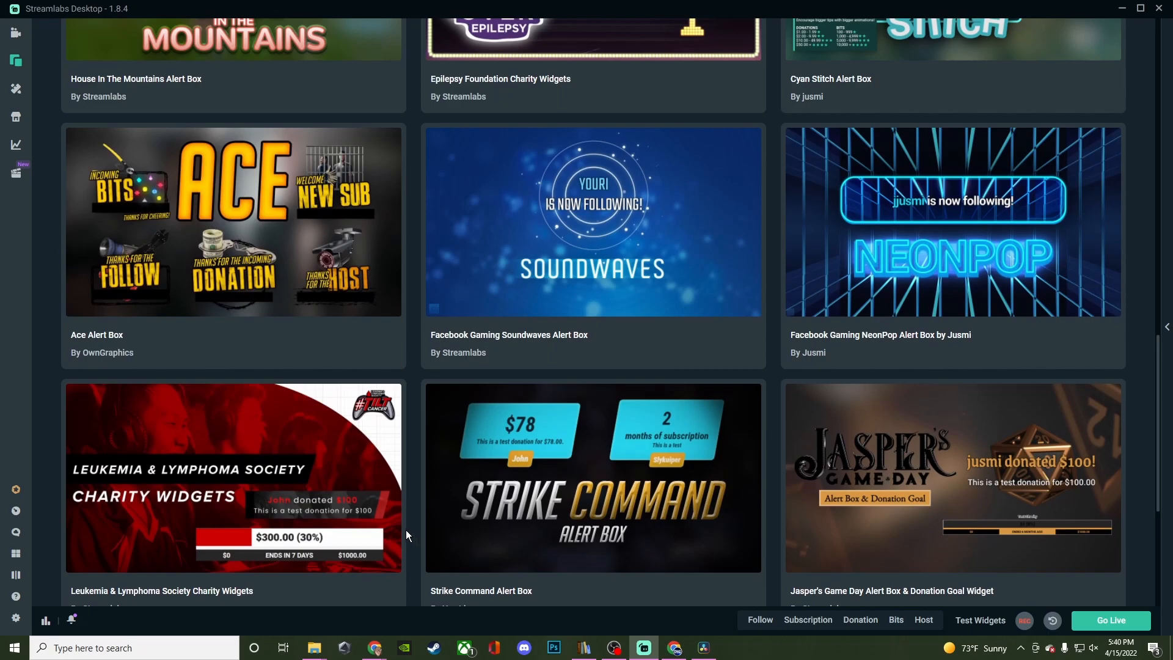
scroll("down", 3)
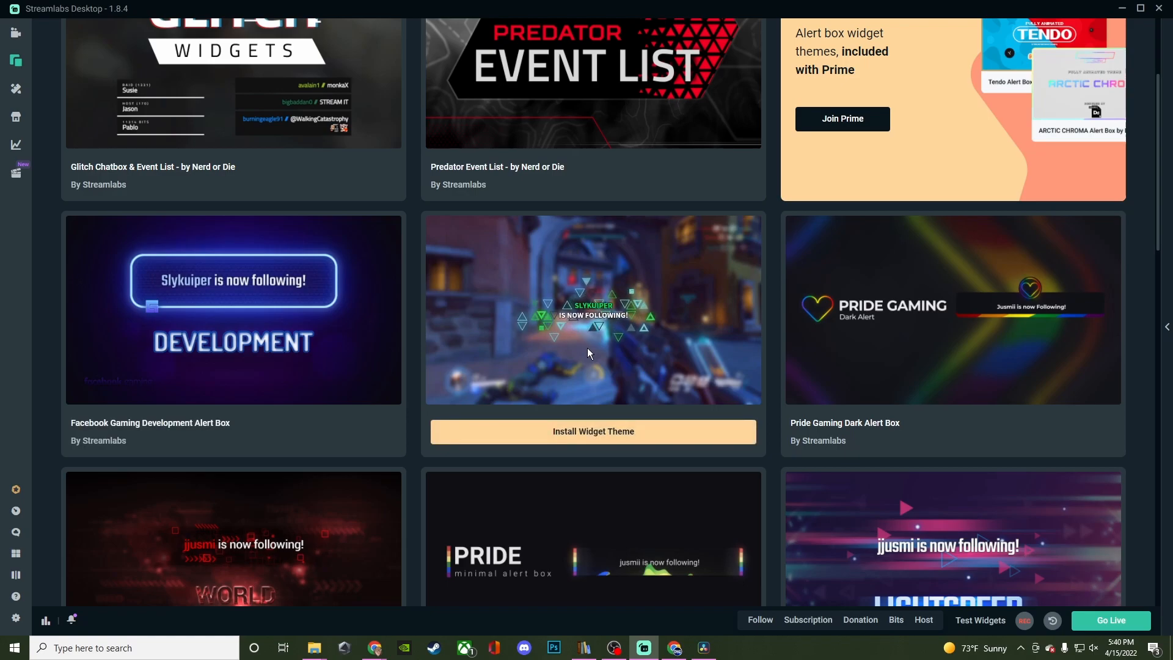
mouse_move(612, 352)
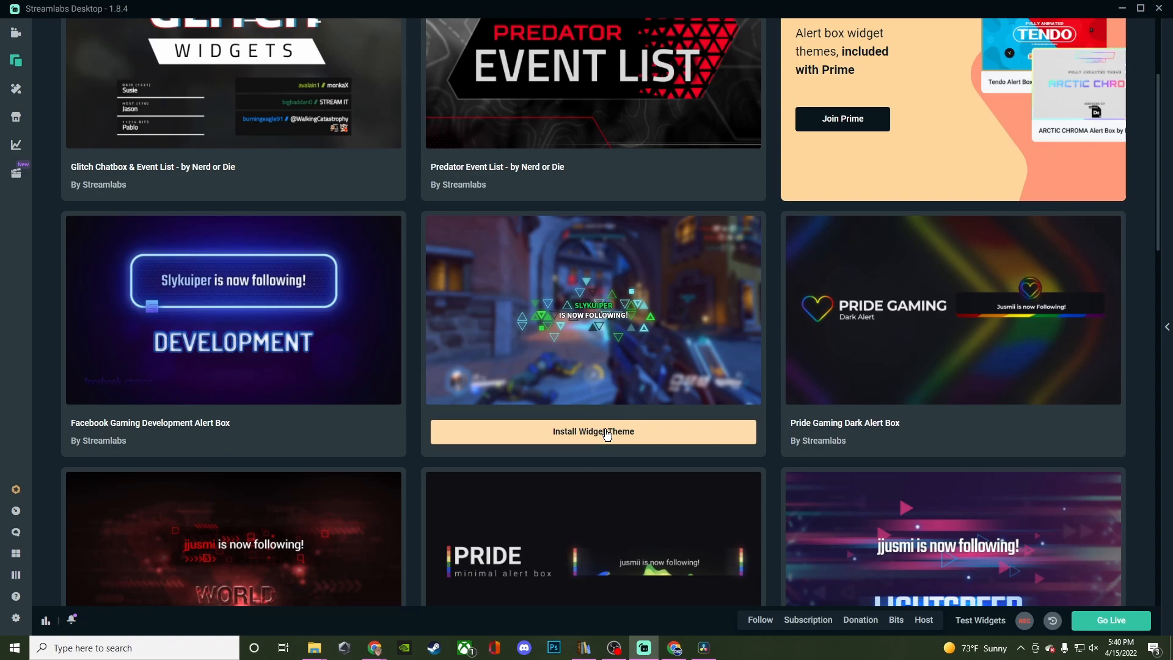
Install the Facebook Gaming Triton Alert Box widget theme
left_click(593, 432)
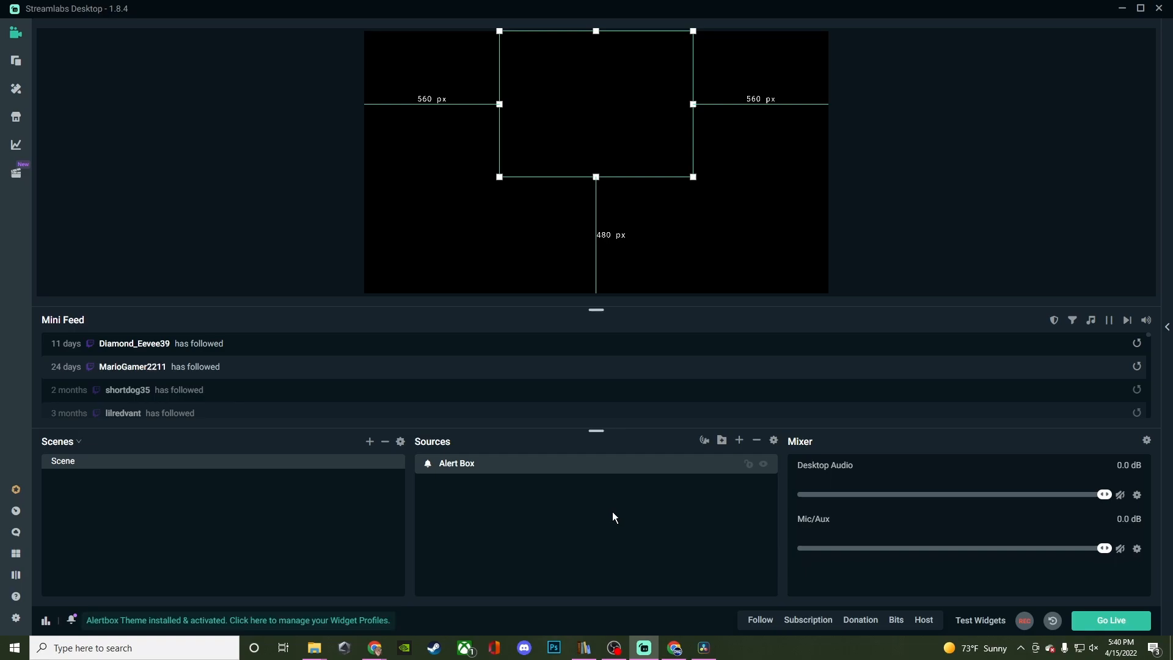
mouse_move(827, 599)
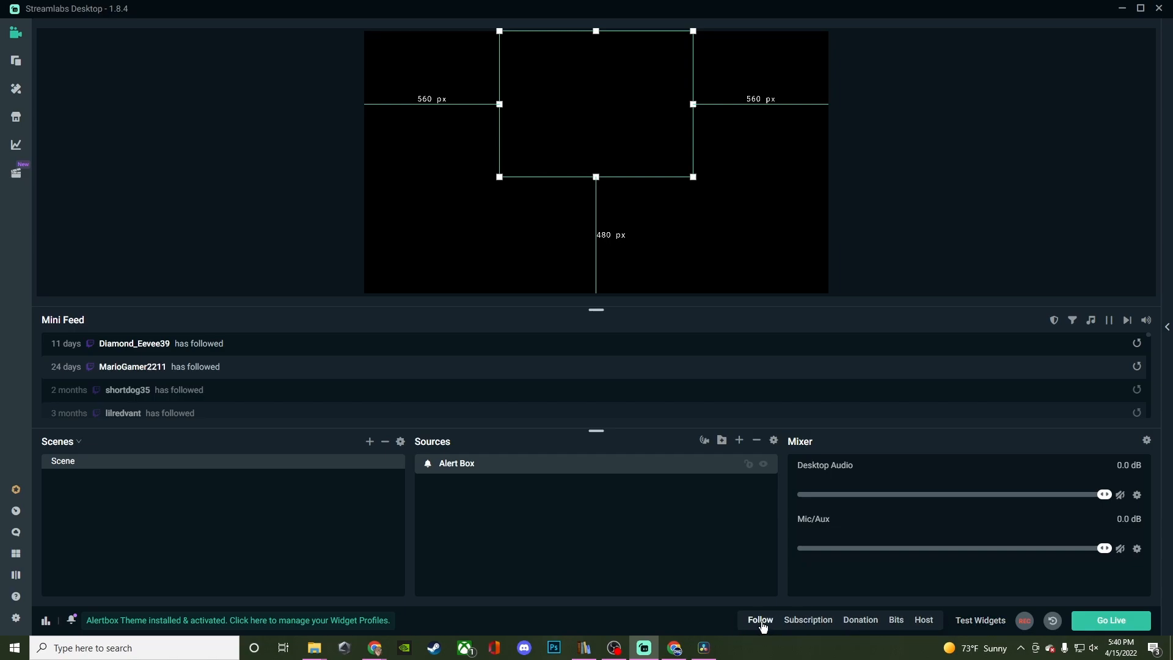
Fire a test follow alert, then enlarge and recentre the Alert Box in the preview
left_click(759, 620)
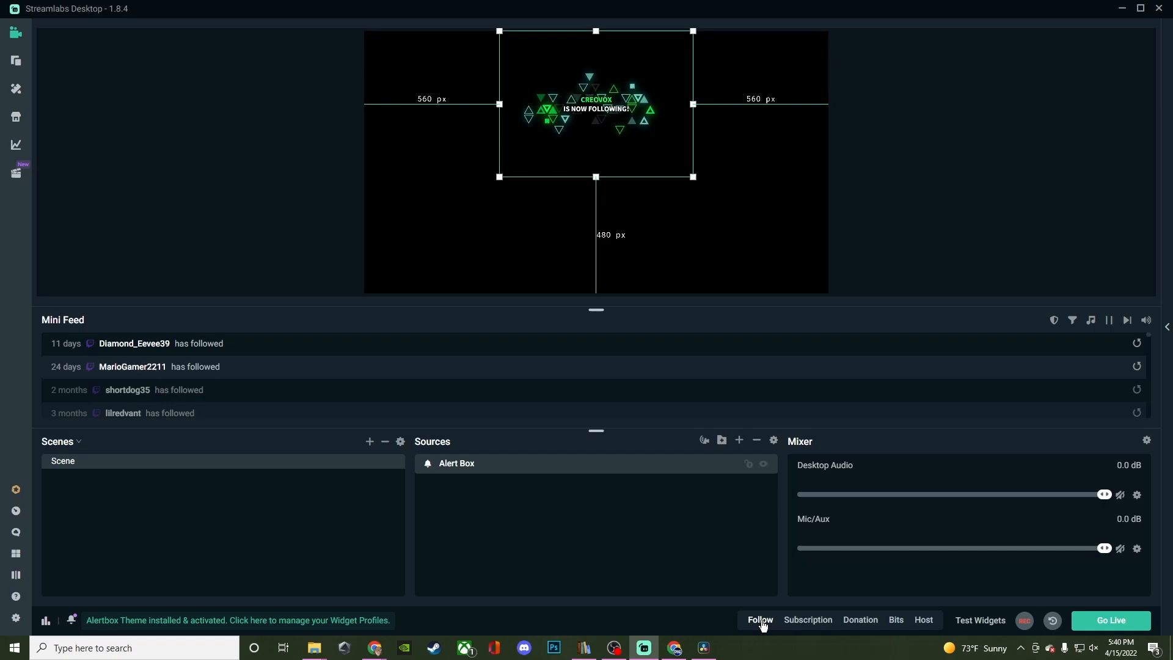
left_click_drag(691, 177, 814, 267)
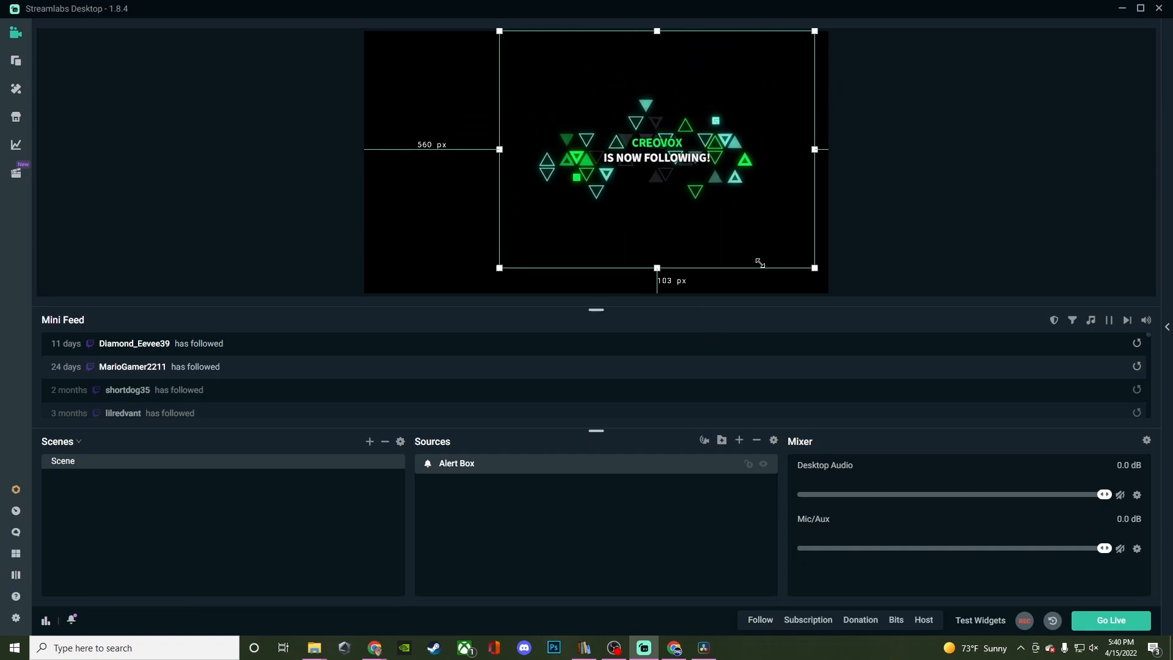
left_click_drag(814, 267, 755, 263)
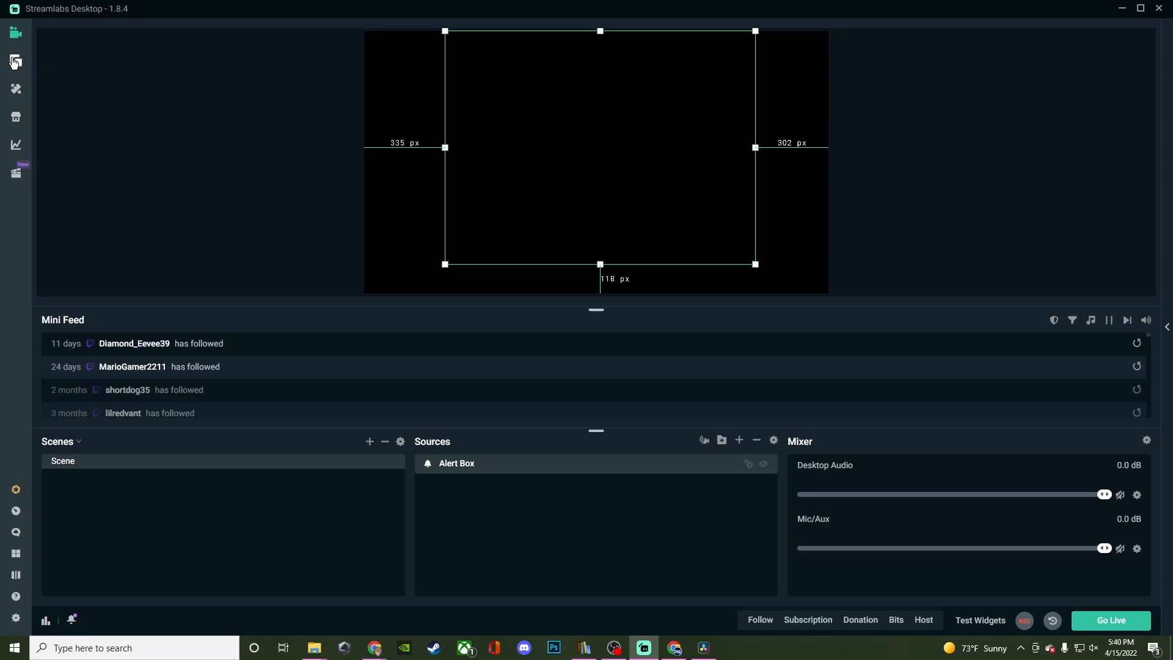
Search the theme library for 'free' again and install the Facebook Gaming Soundwaves alert theme
left_click(15, 61)
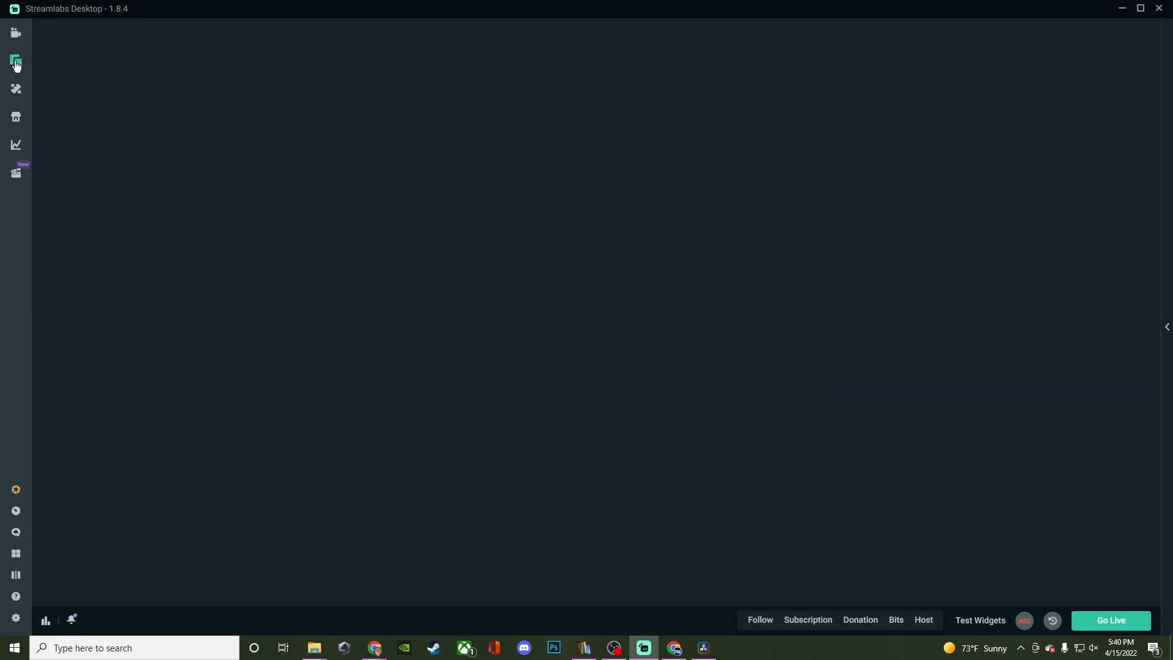
left_click(16, 60)
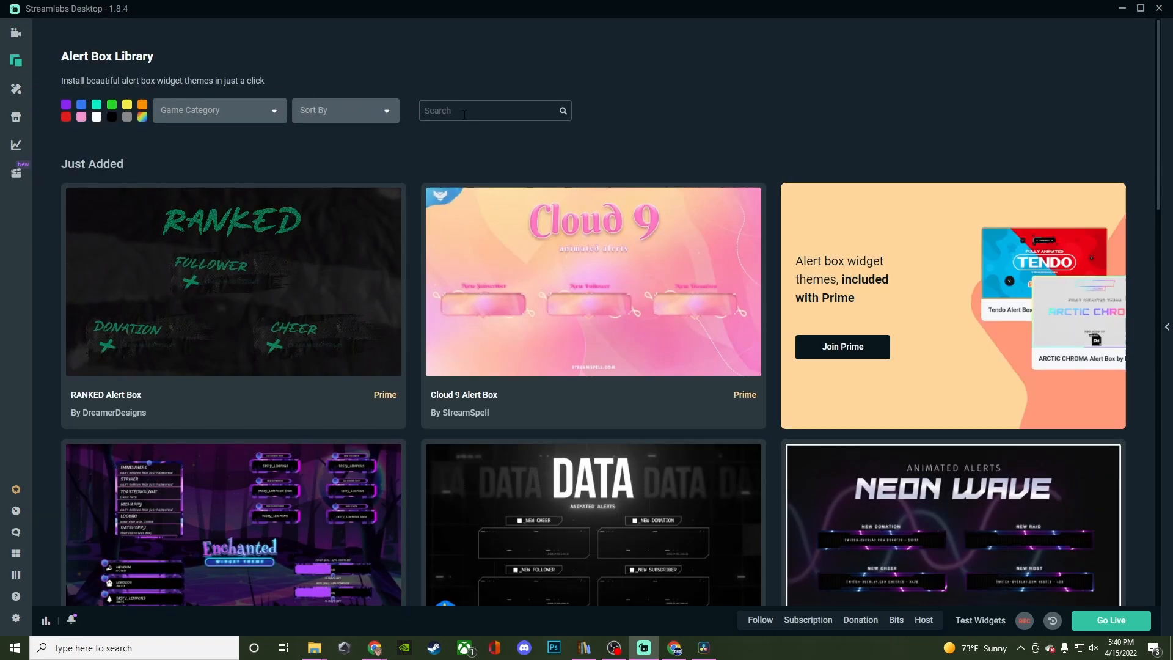
type("free")
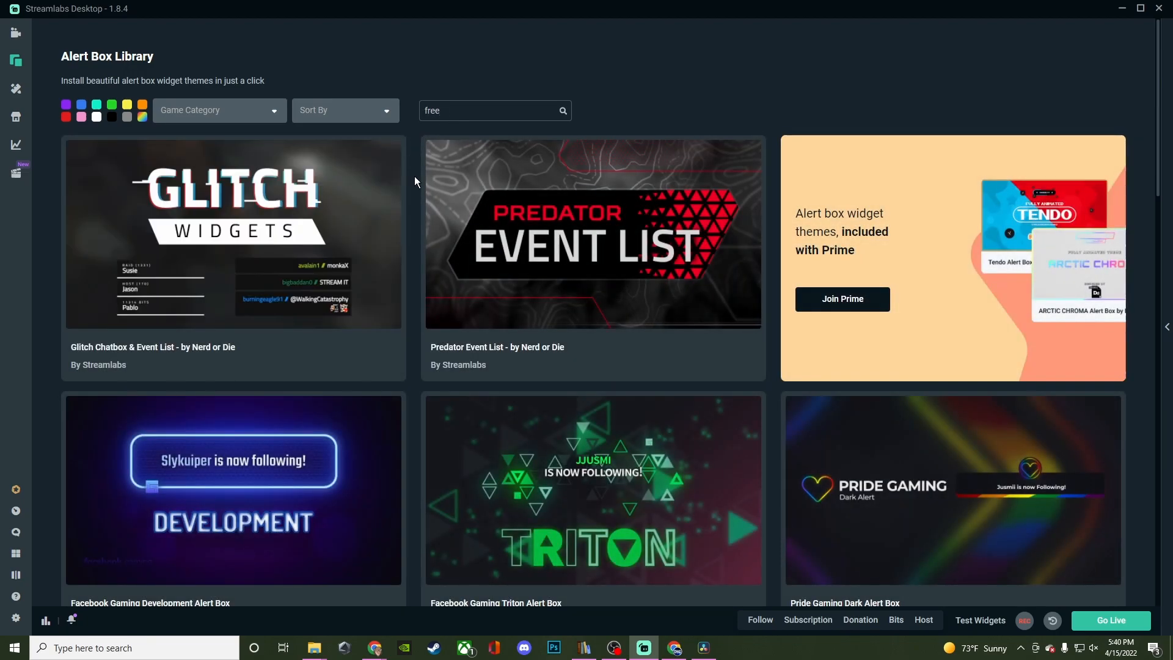
scroll("down", 3)
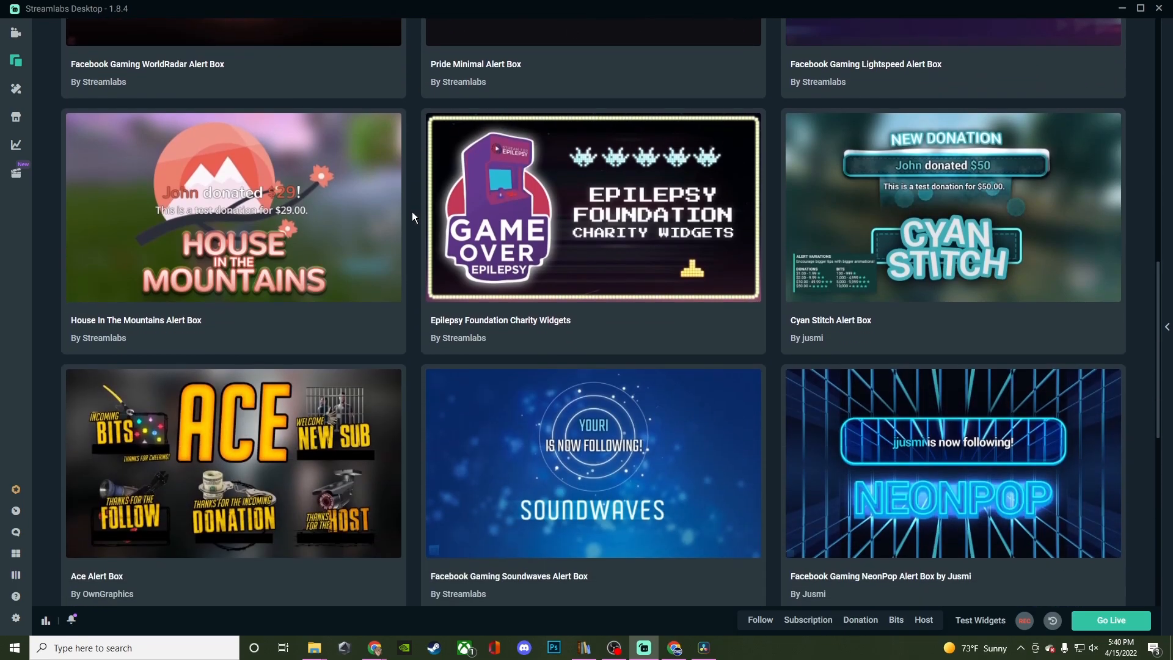
mouse_move(594, 462)
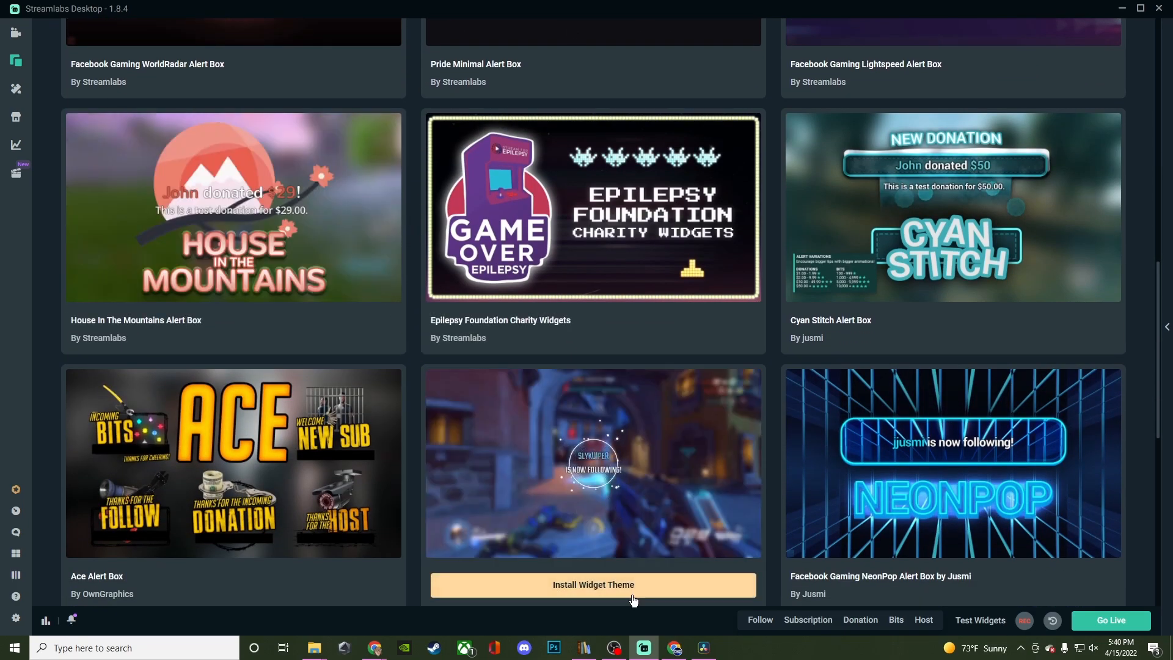
left_click(593, 584)
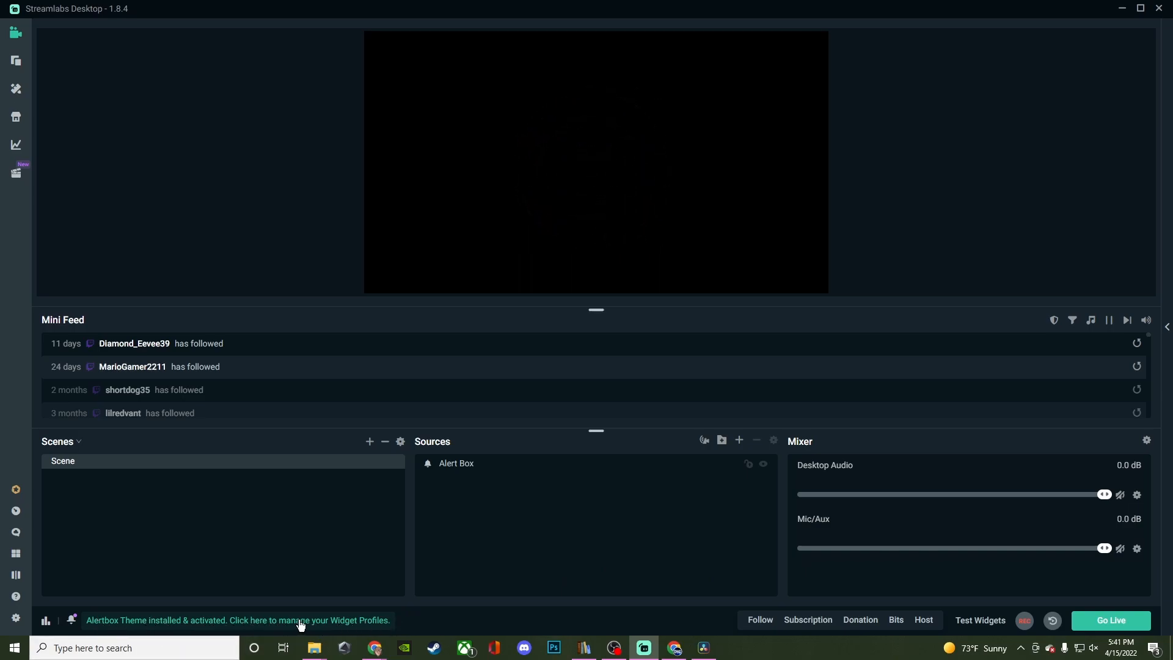
mouse_move(522, 576)
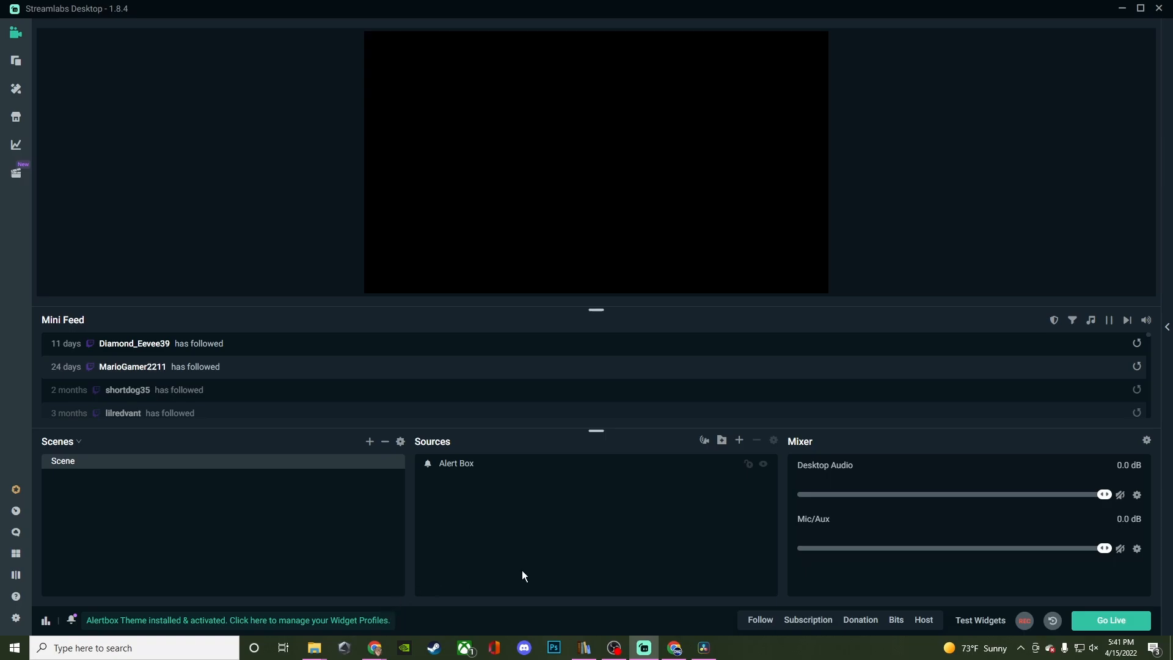
Open the dashboard's widget profiles page from the notification and go to Alert Box settings
left_click(238, 619)
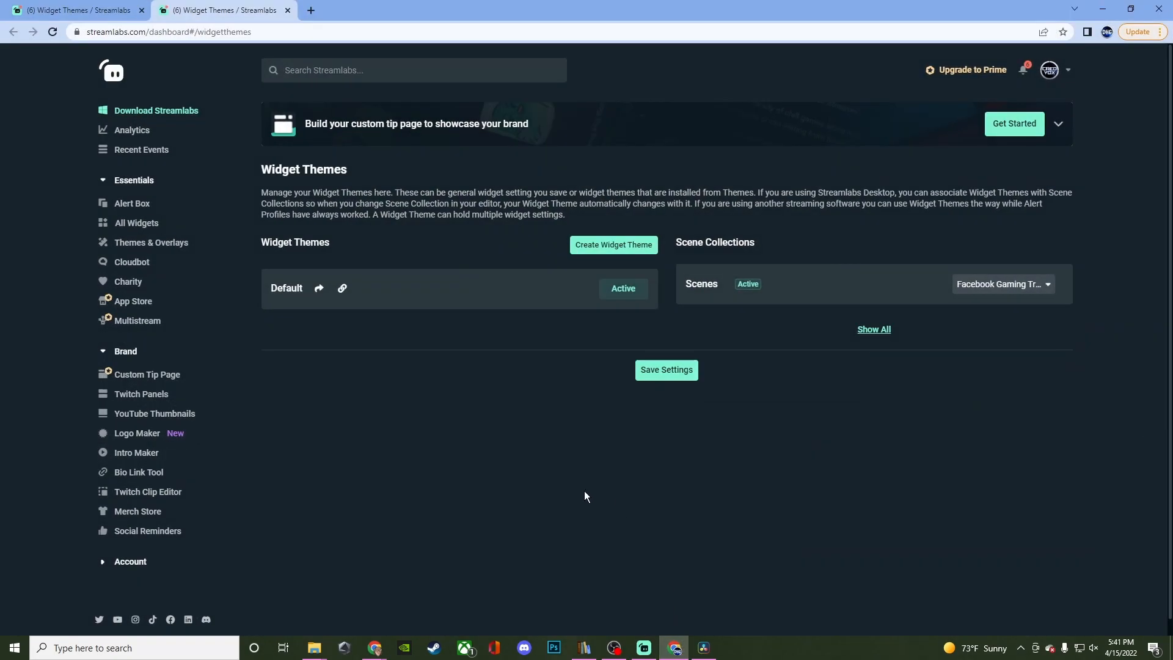
mouse_move(400, 429)
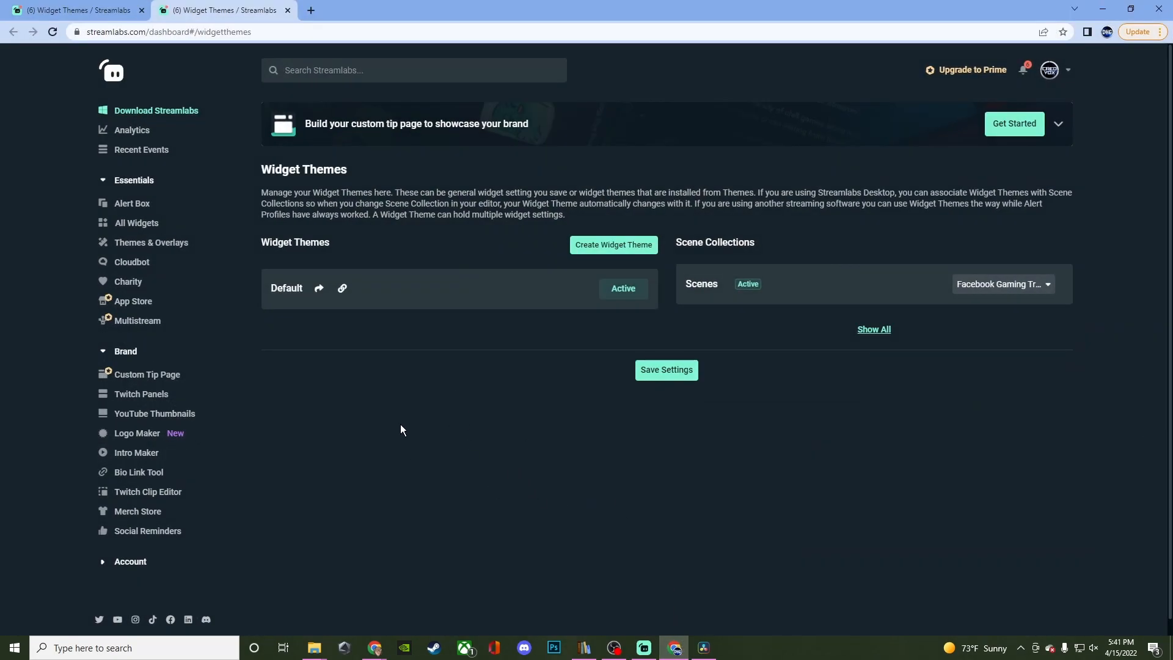
mouse_move(390, 421)
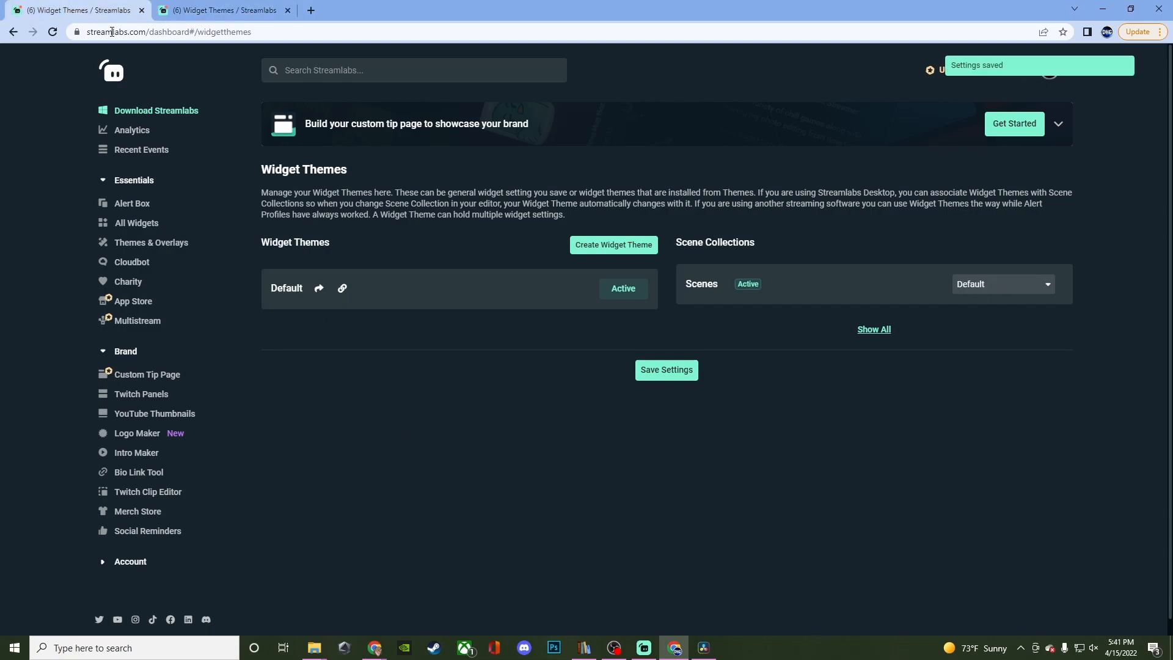
mouse_move(137, 185)
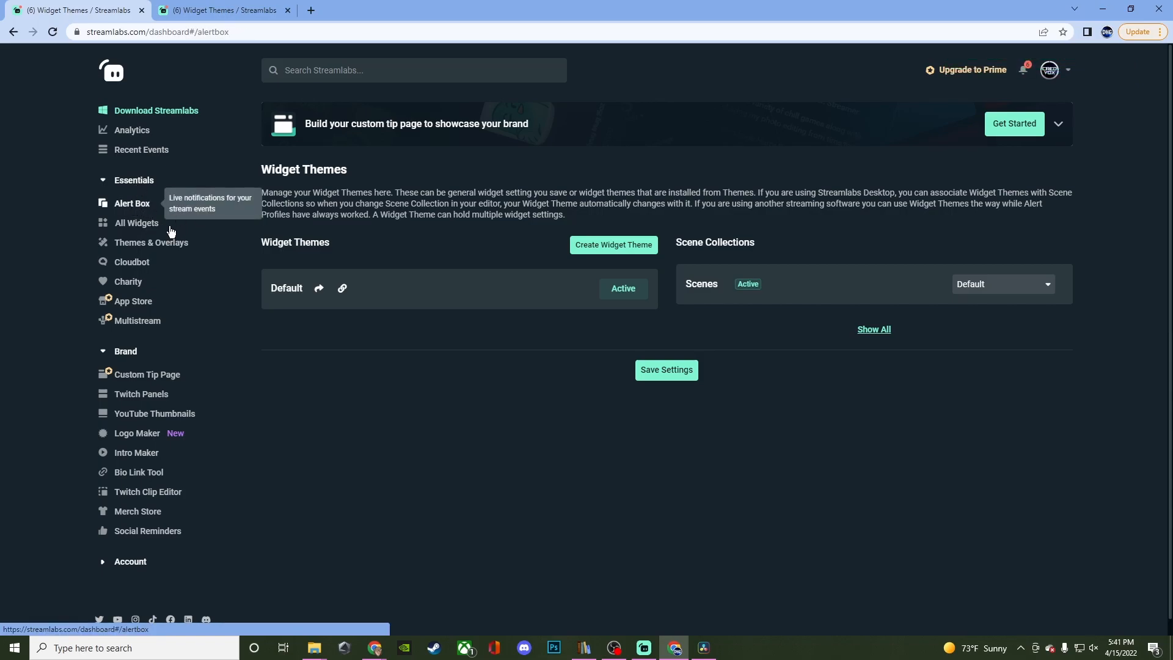
left_click(132, 203)
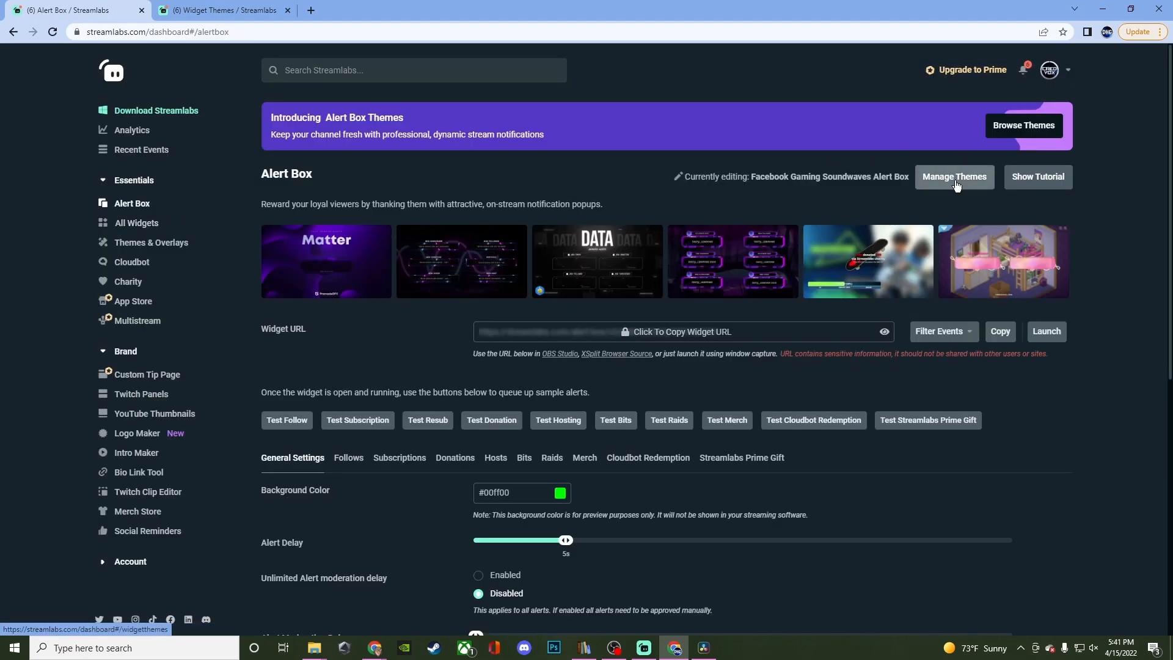
Set the Facebook Gaming Triton Alert Box as the active theme, save, and test a follow alert
left_click(954, 177)
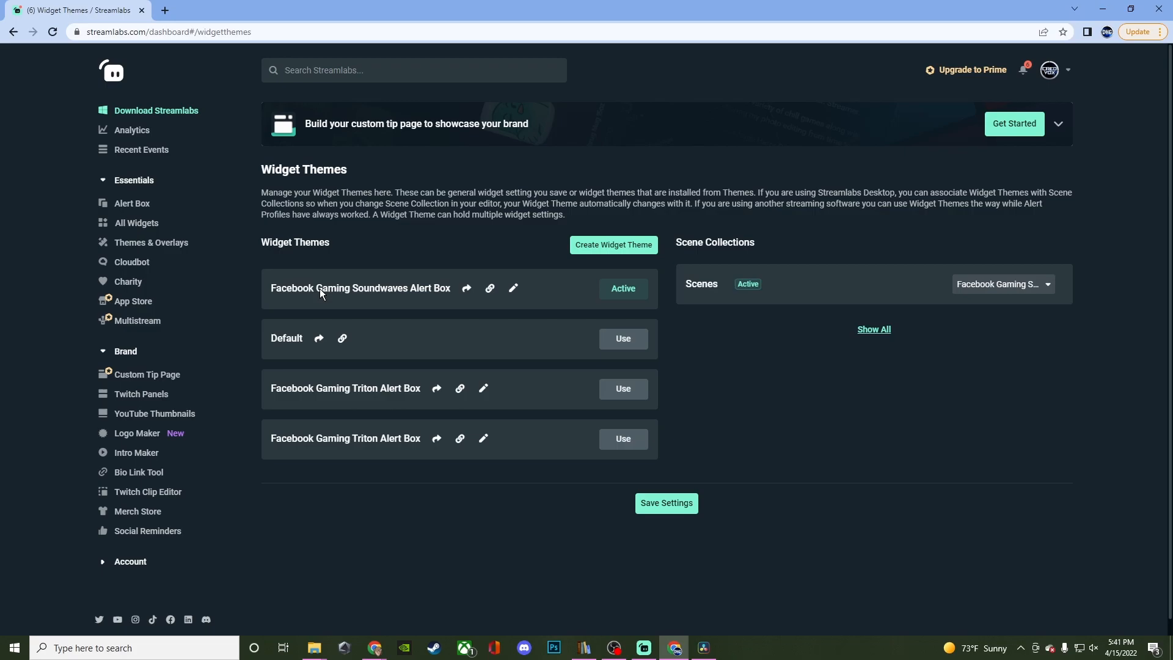
mouse_move(451, 503)
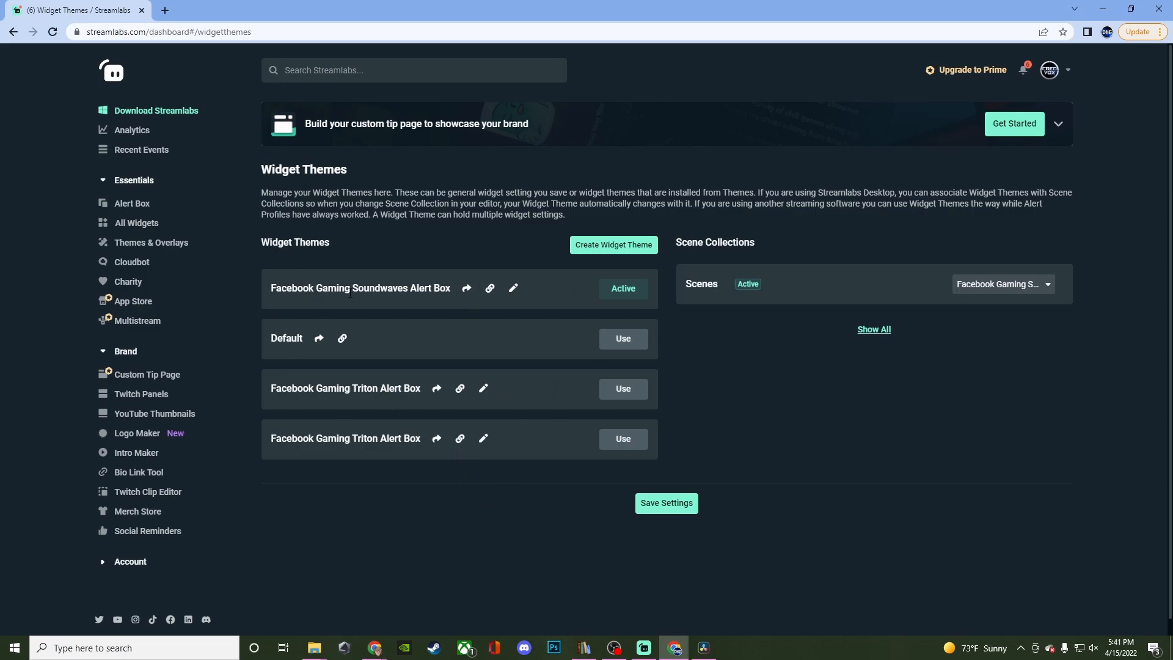
mouse_move(599, 289)
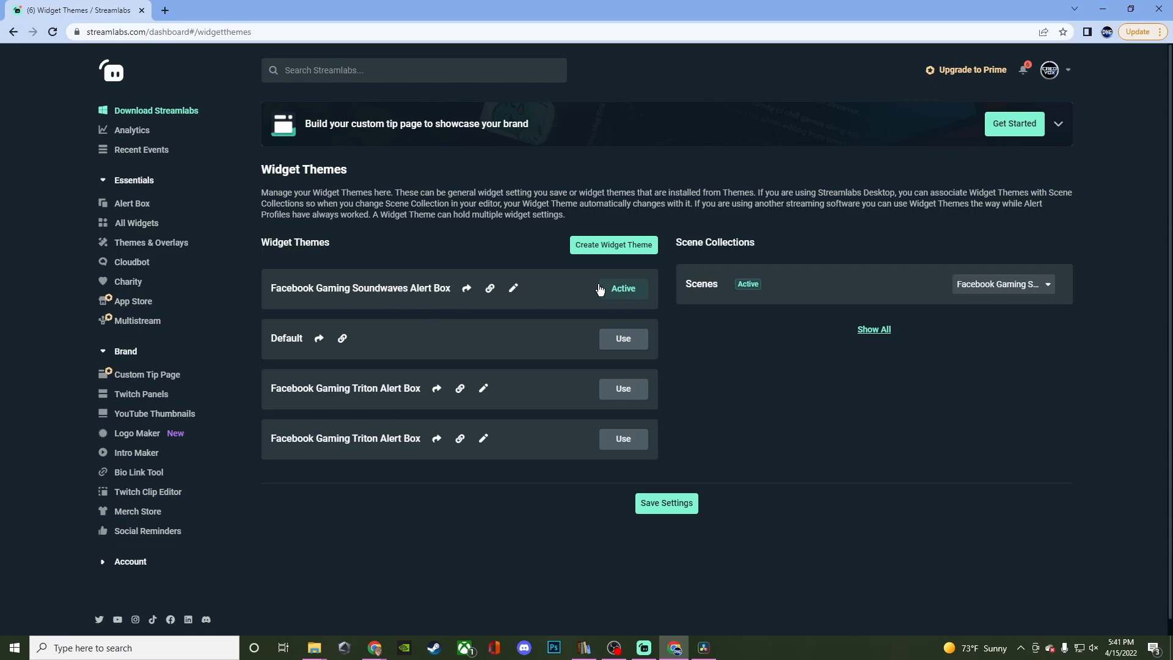
mouse_move(471, 345)
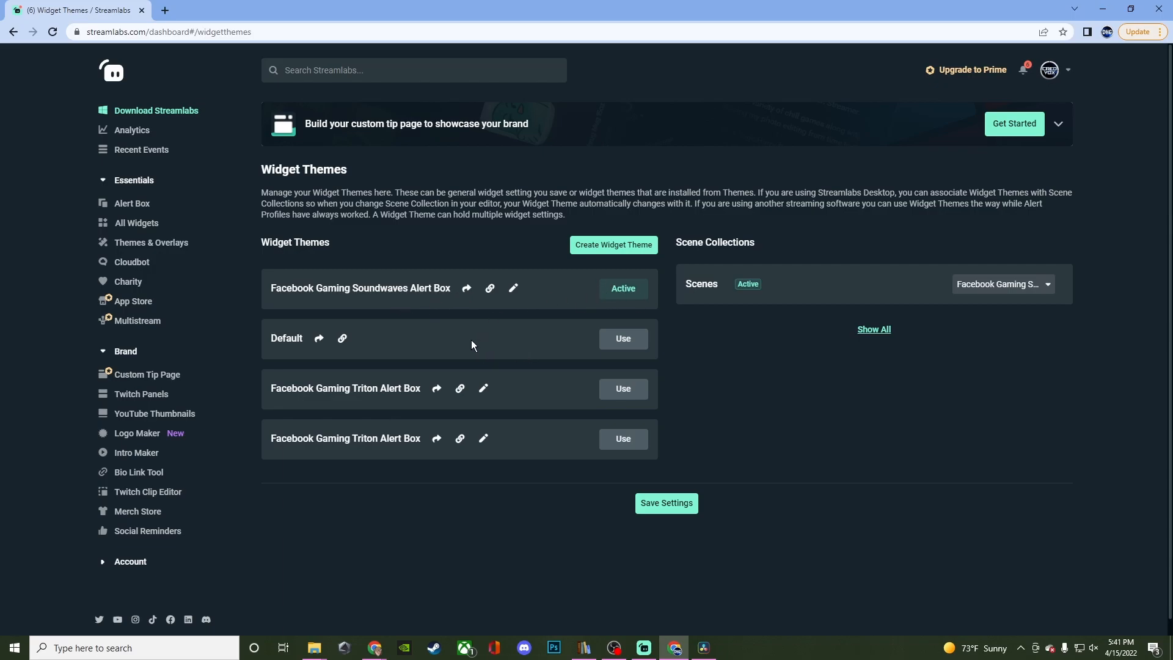
mouse_move(355, 405)
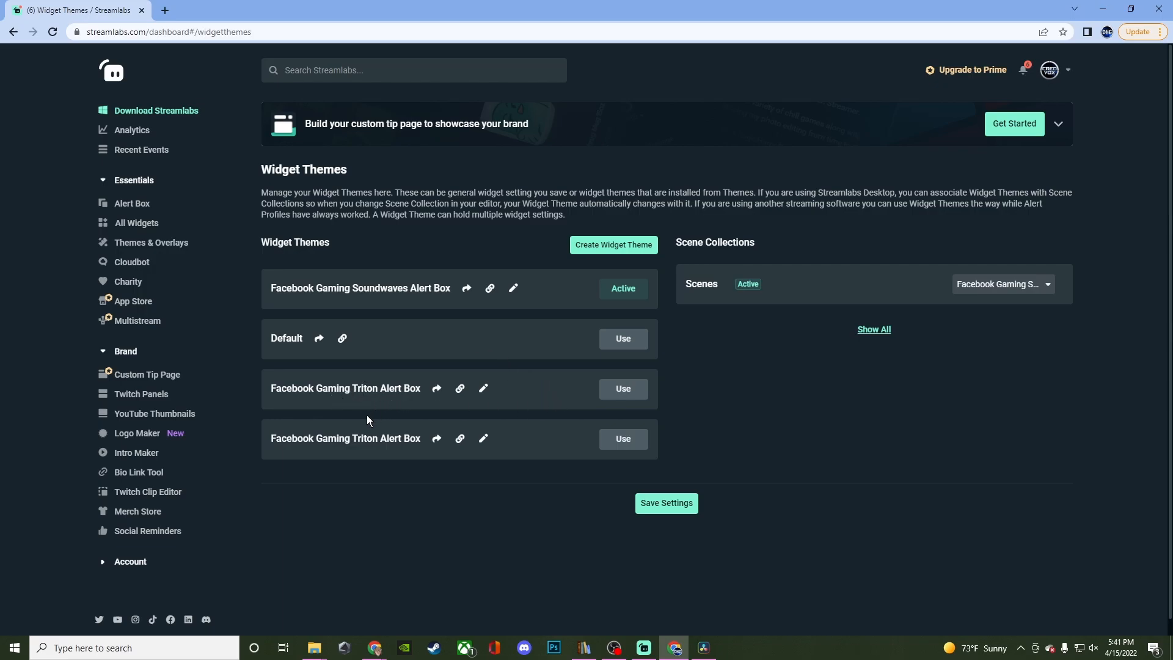
mouse_move(374, 389)
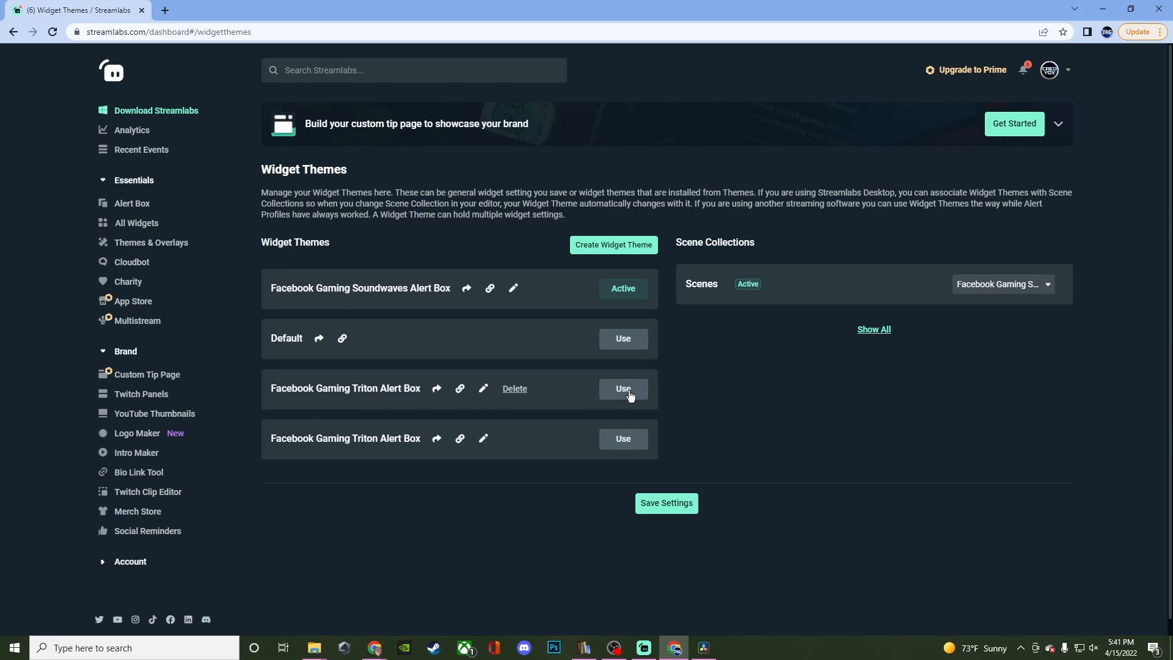
left_click(623, 390)
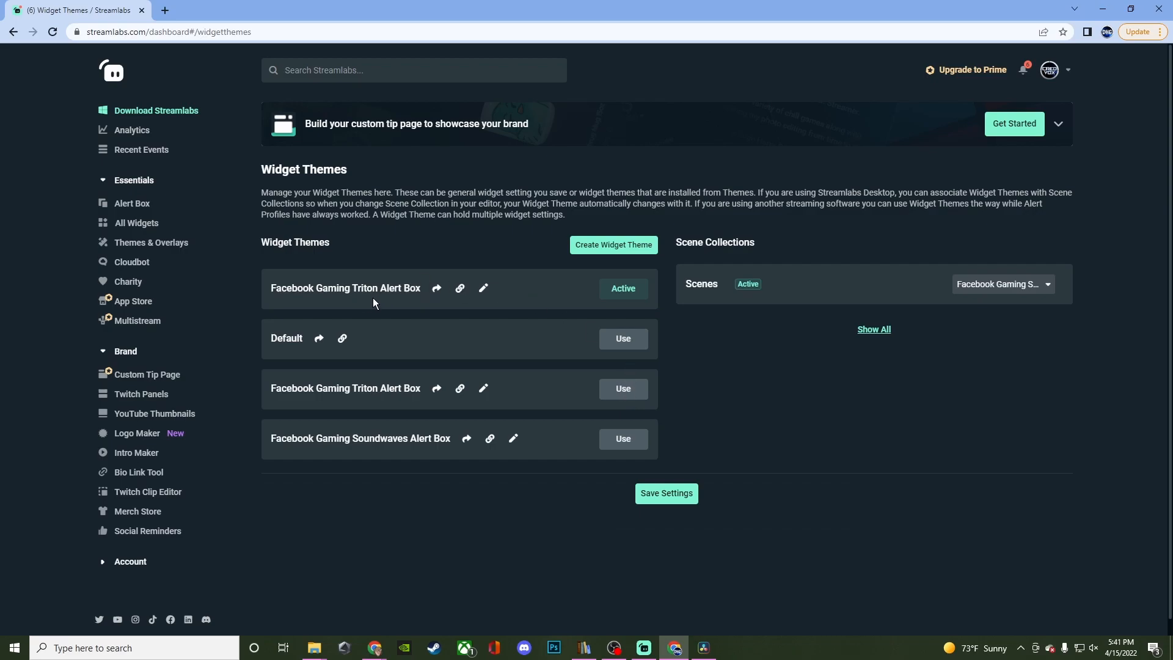
mouse_move(665, 493)
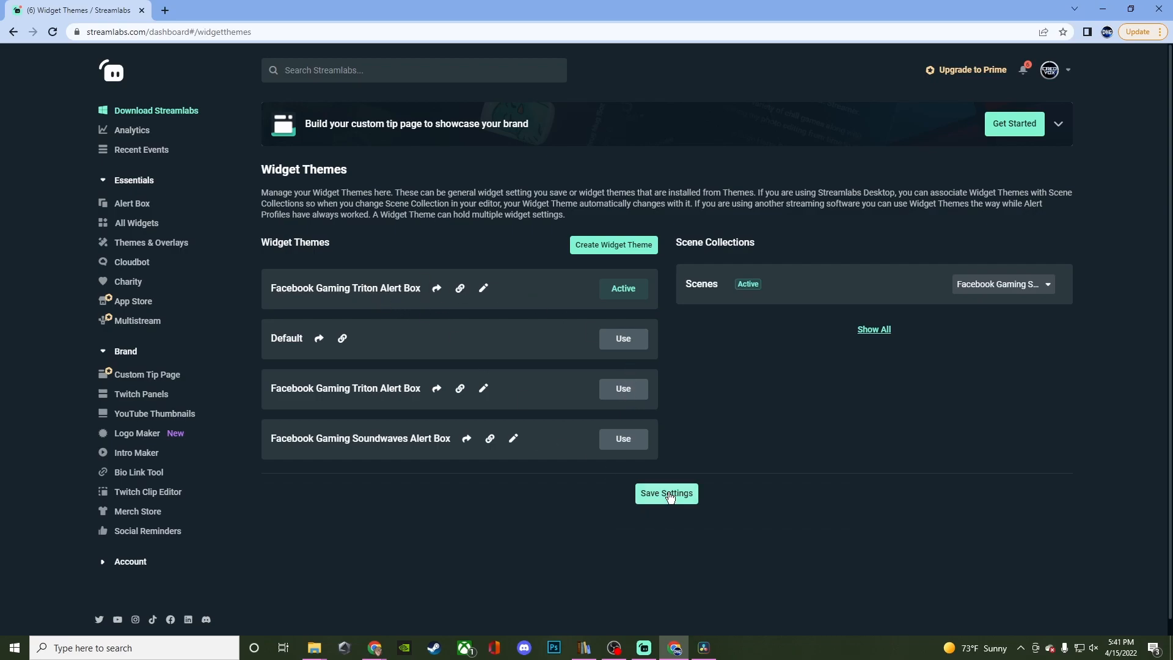
left_click(665, 493)
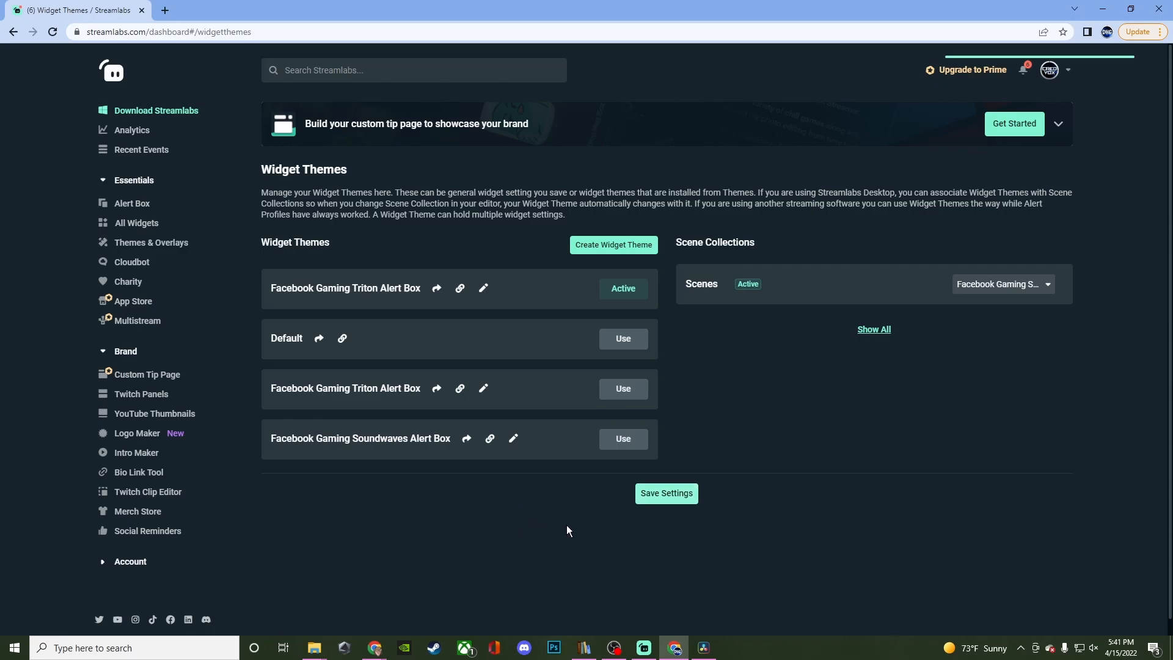
left_click(664, 493)
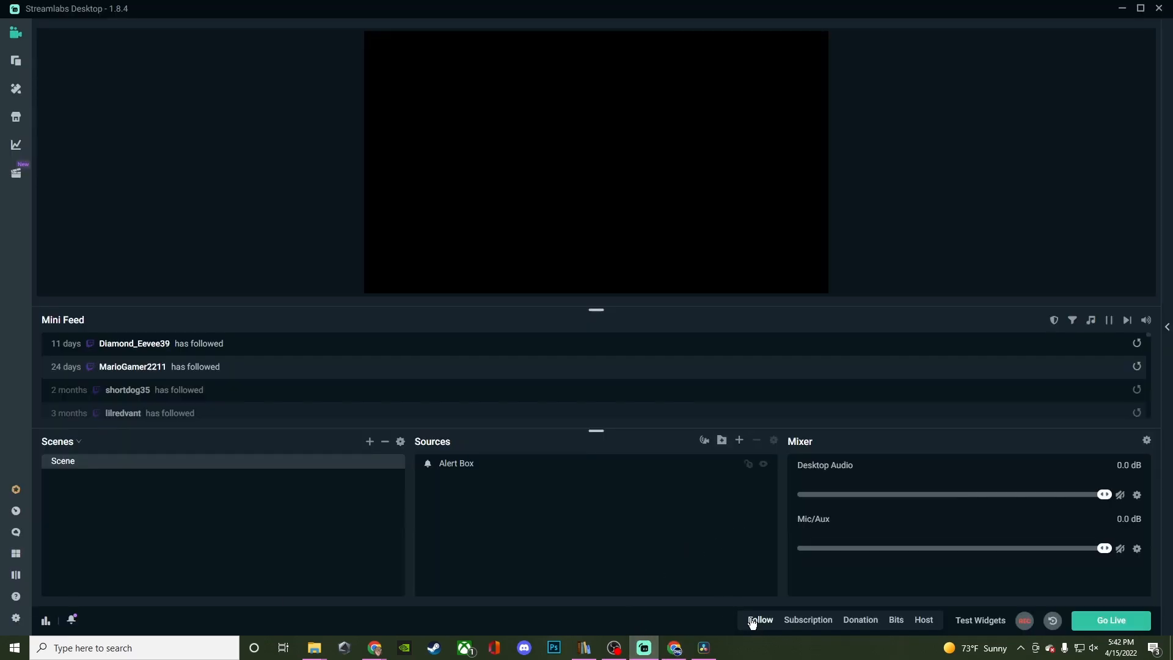
left_click(760, 619)
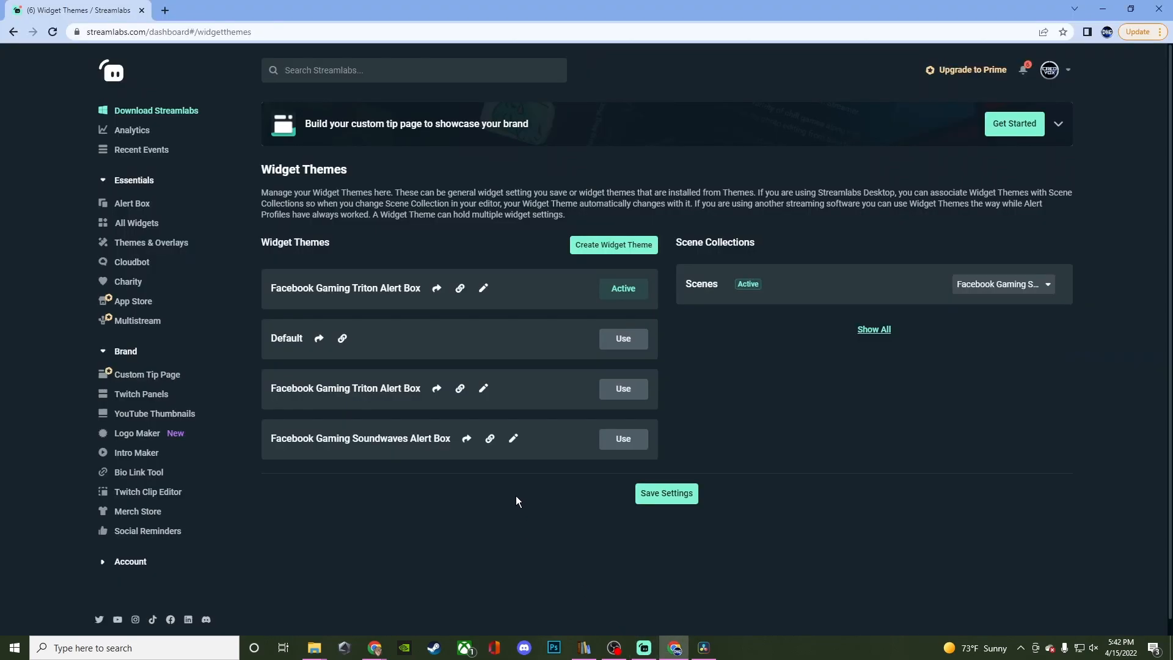
mouse_move(544, 439)
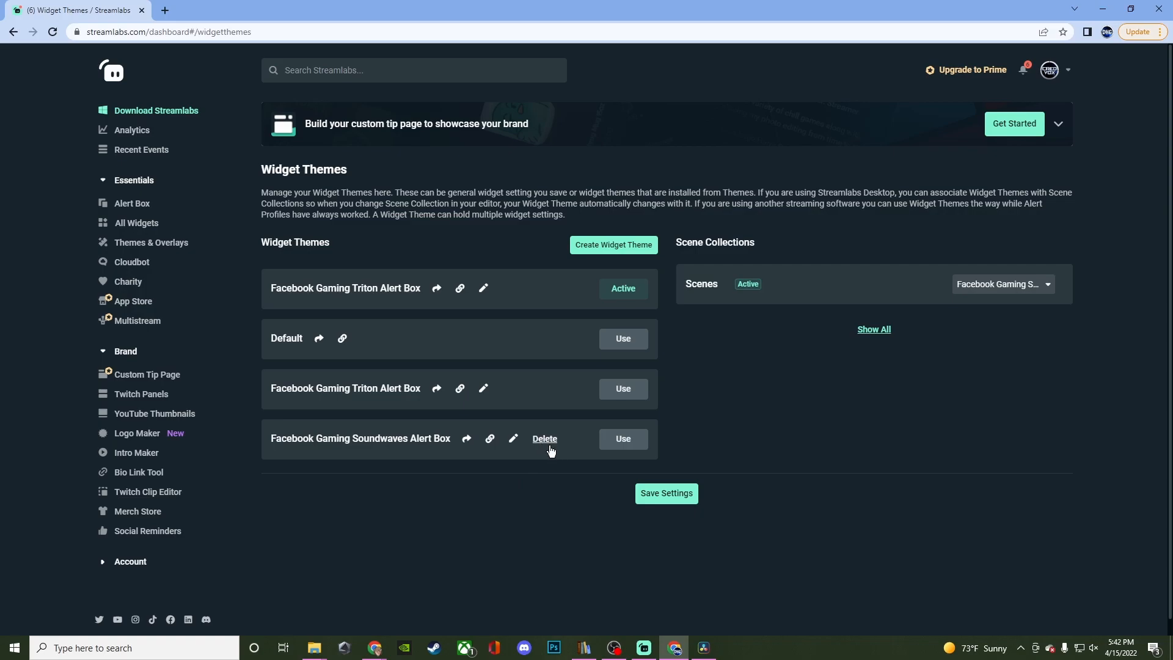
mouse_move(546, 447)
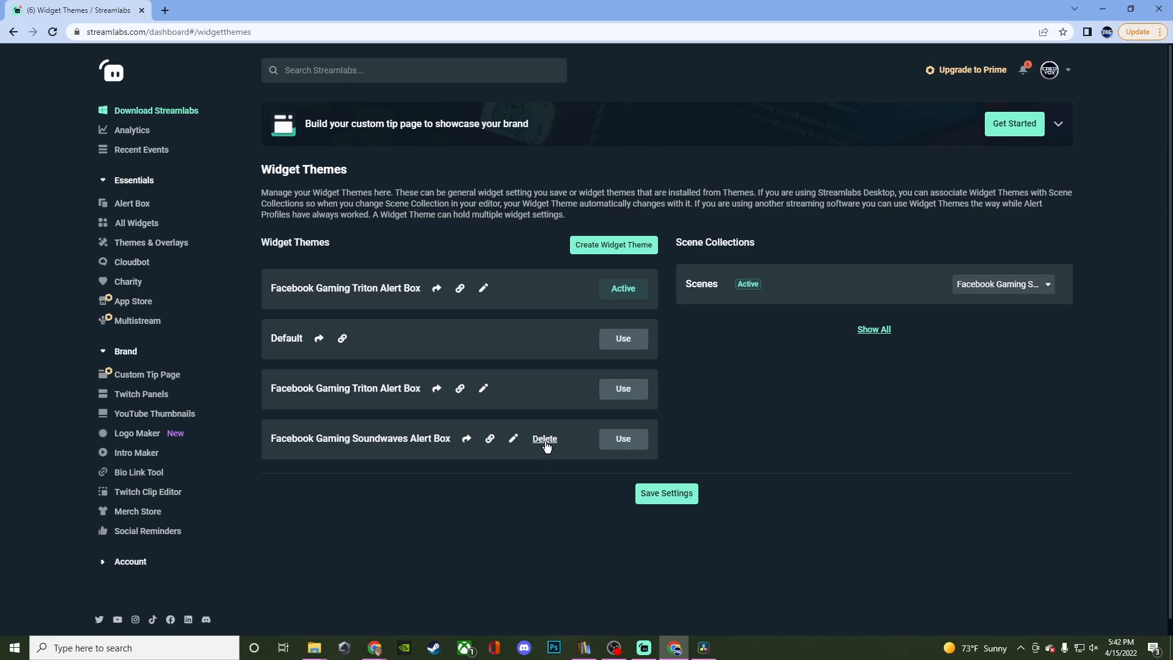
Delete the Facebook Gaming Soundwaves Alert Box theme and save the theme list
left_click(545, 439)
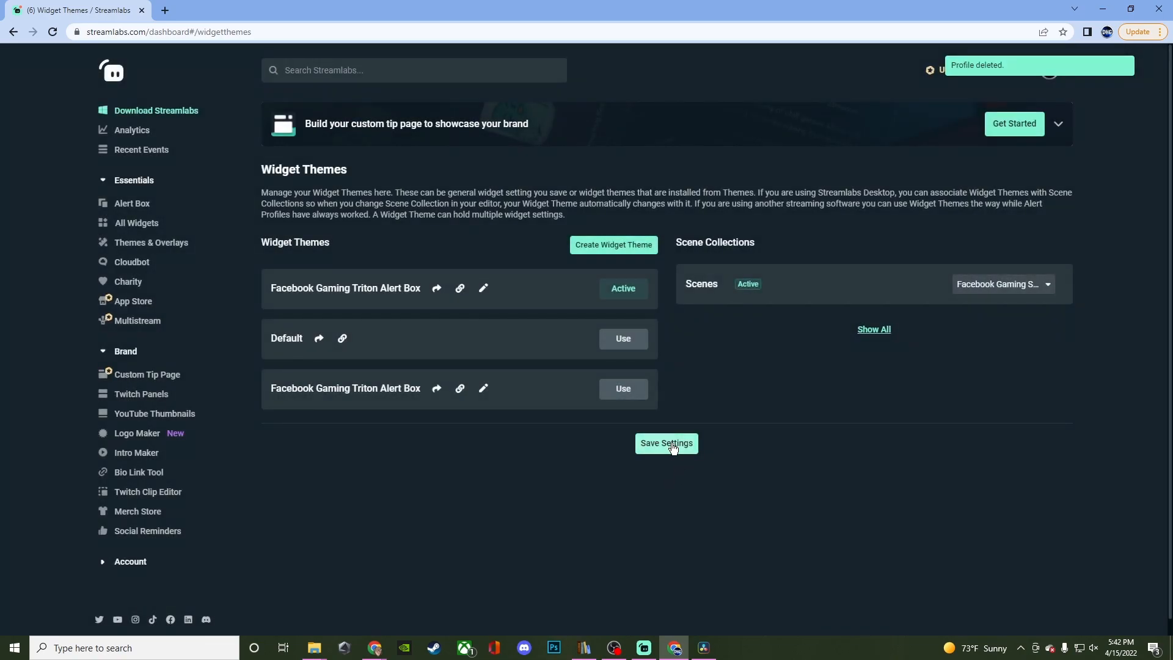
left_click(665, 443)
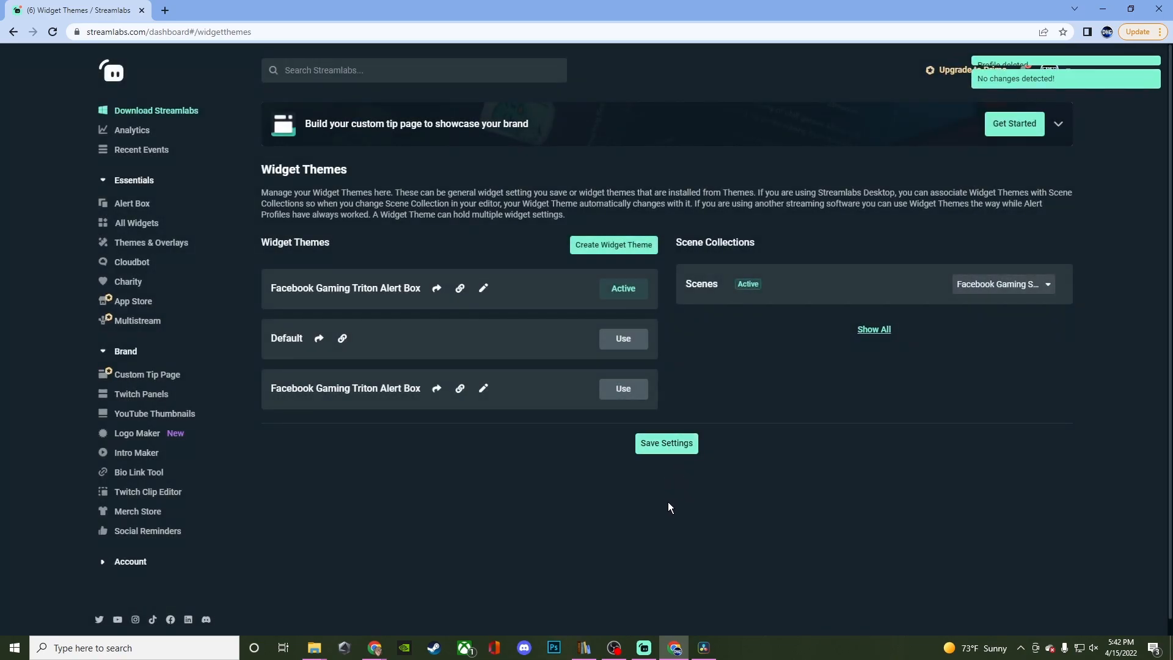
left_click(642, 648)
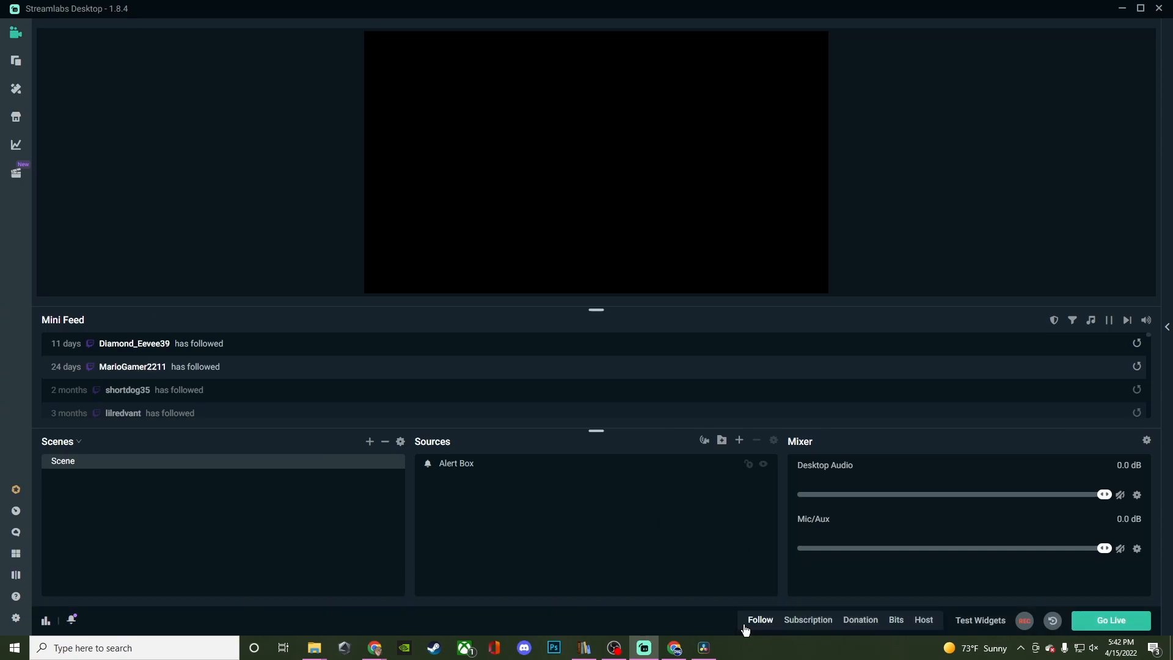
Fire a test follow alert and select the Alert Box source in the Sources panel
left_click(760, 620)
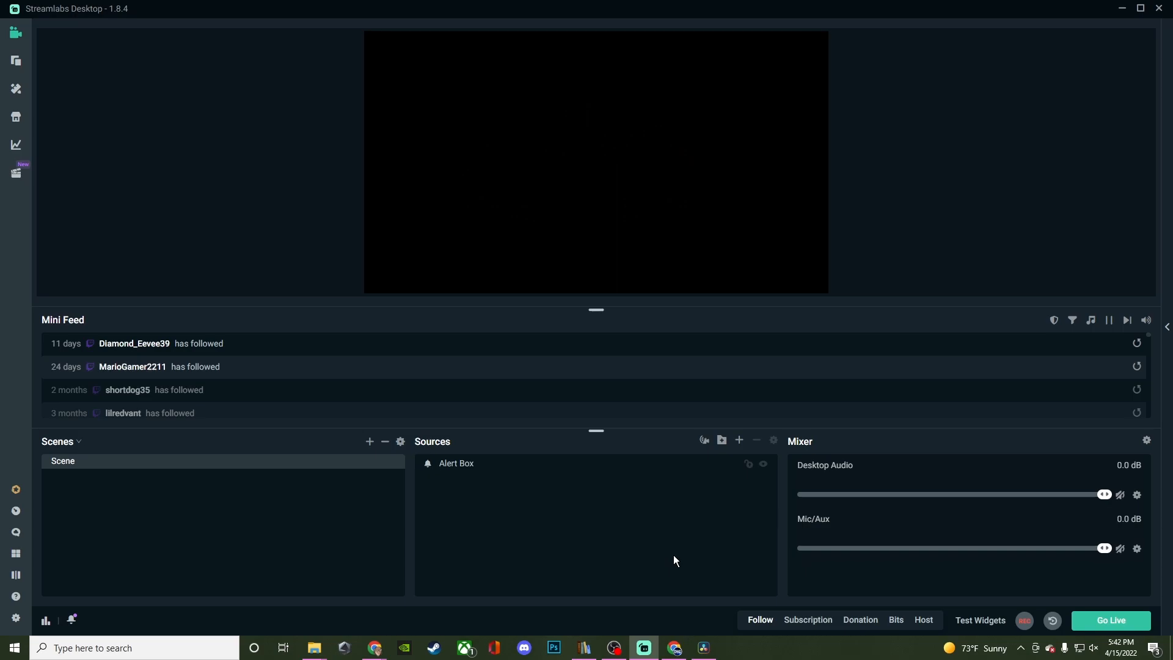
left_click(457, 463)
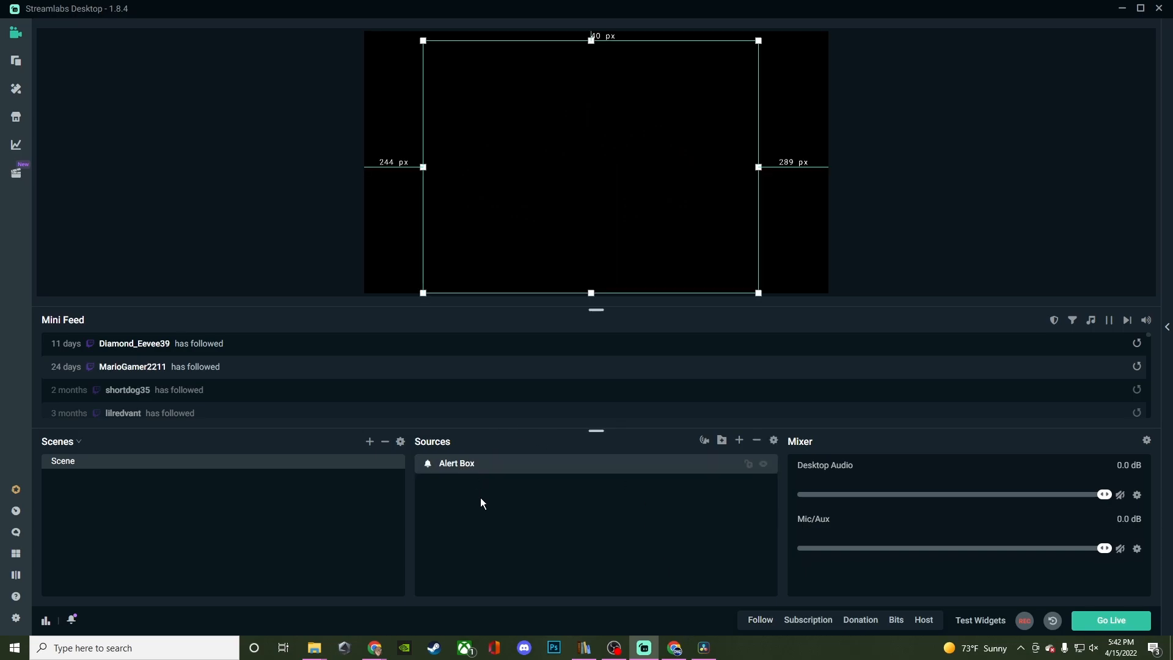